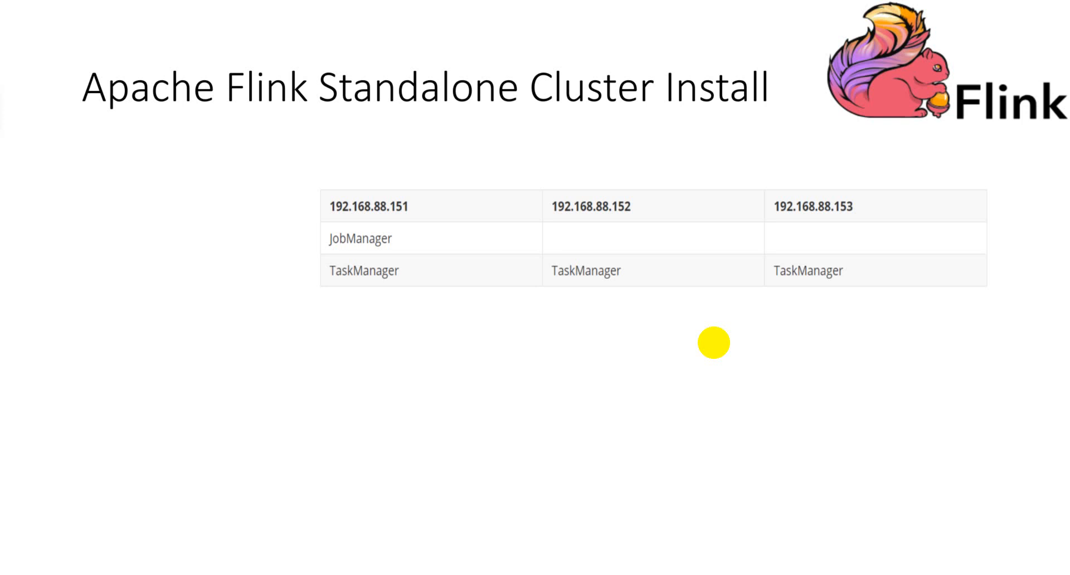
mouse_move(341, 316)
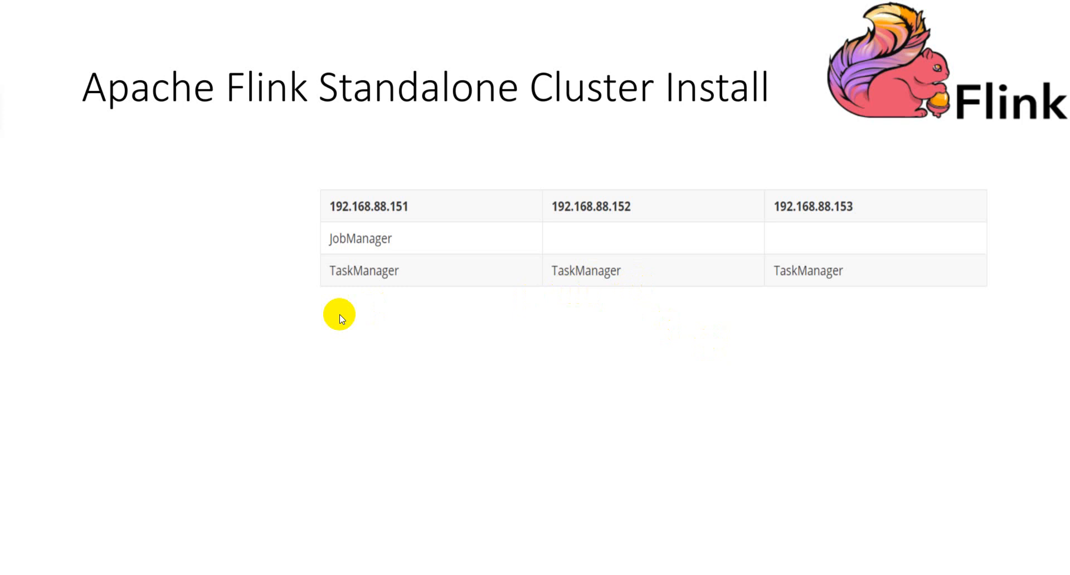
mouse_move(474, 210)
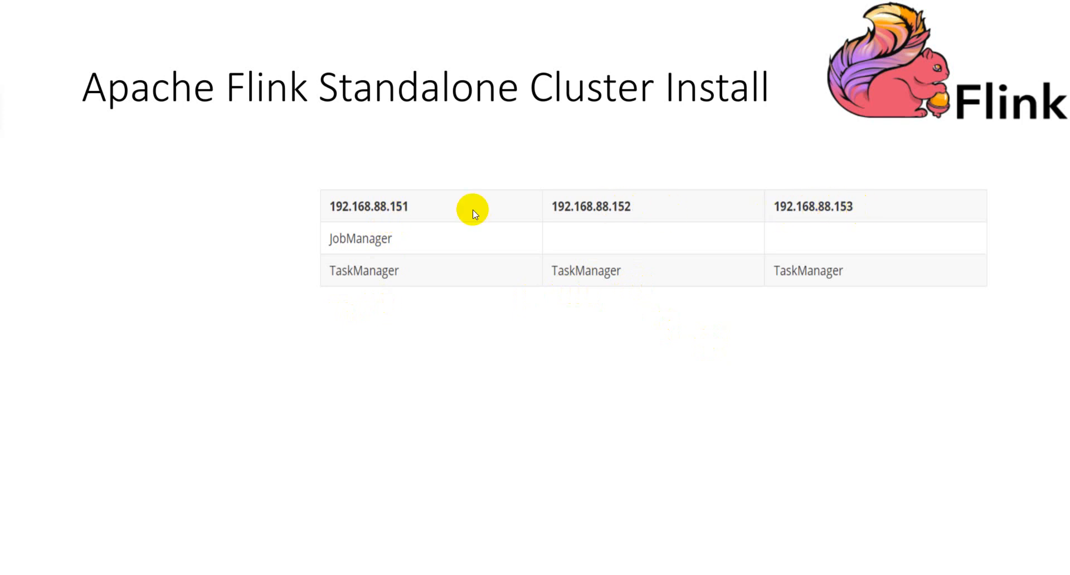
mouse_move(400, 247)
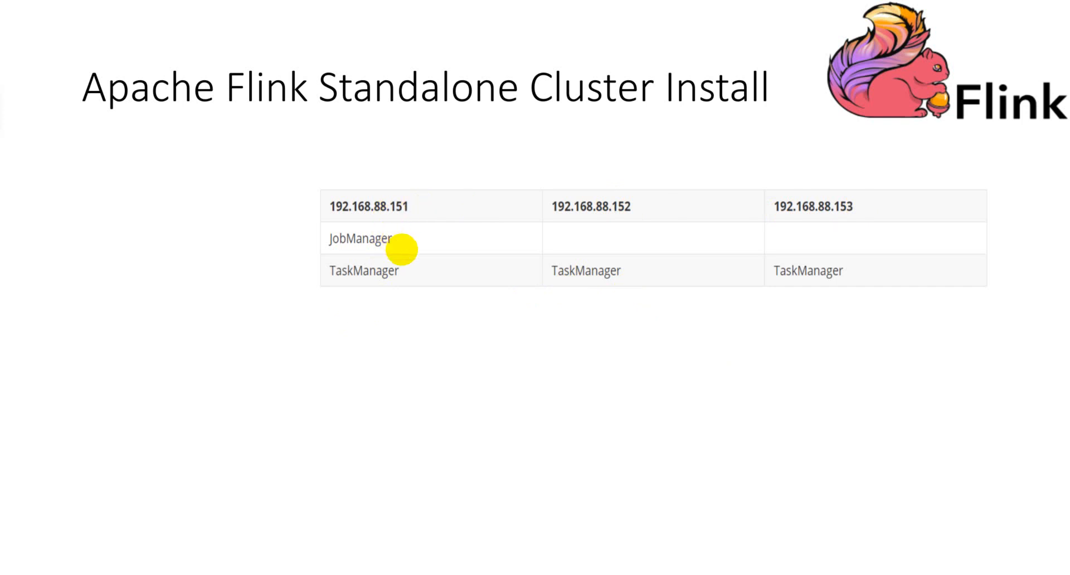
mouse_move(427, 254)
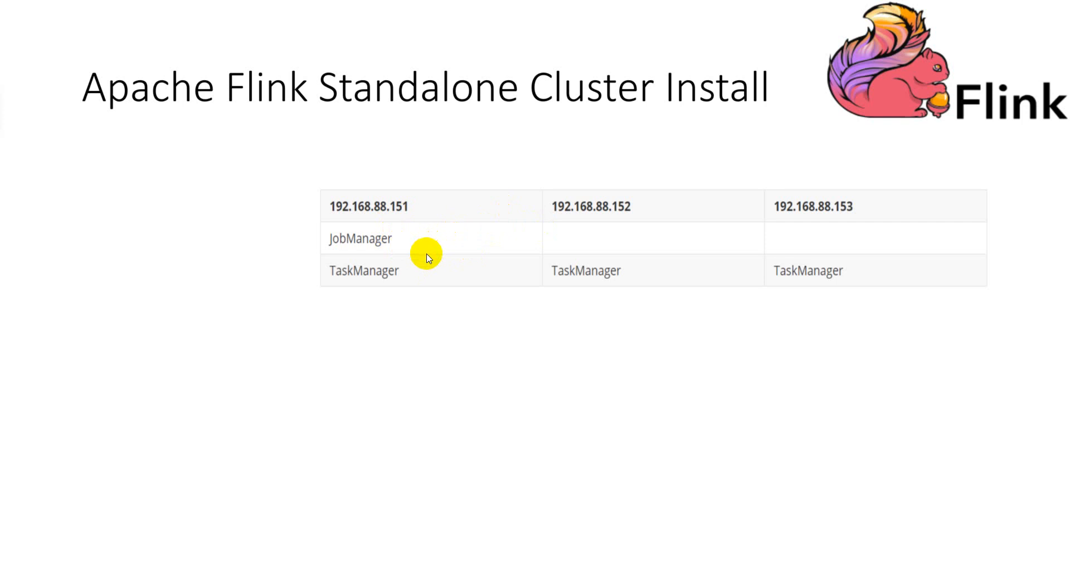
mouse_move(424, 253)
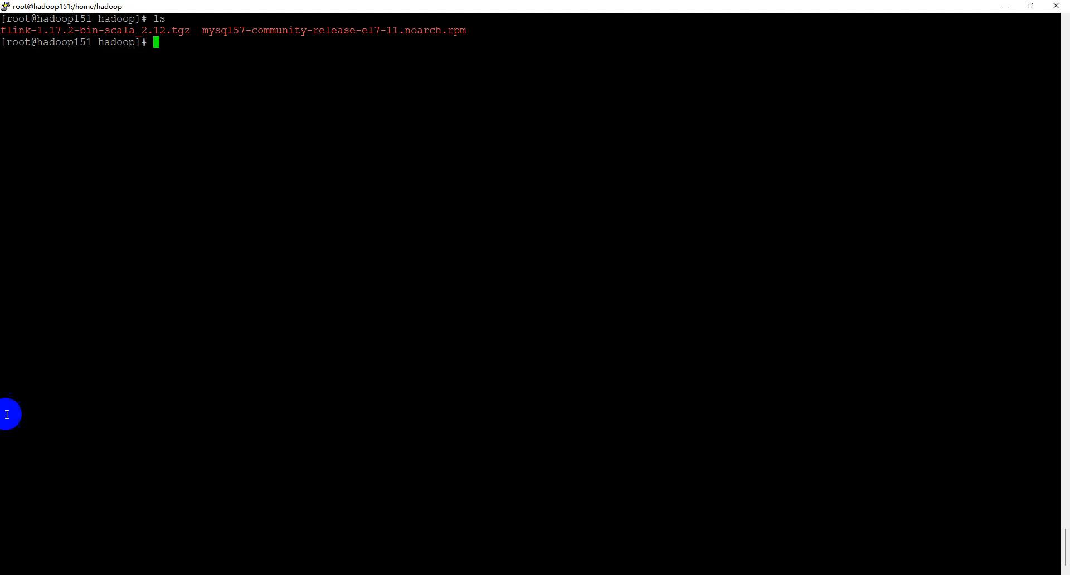
mouse_move(358, 290)
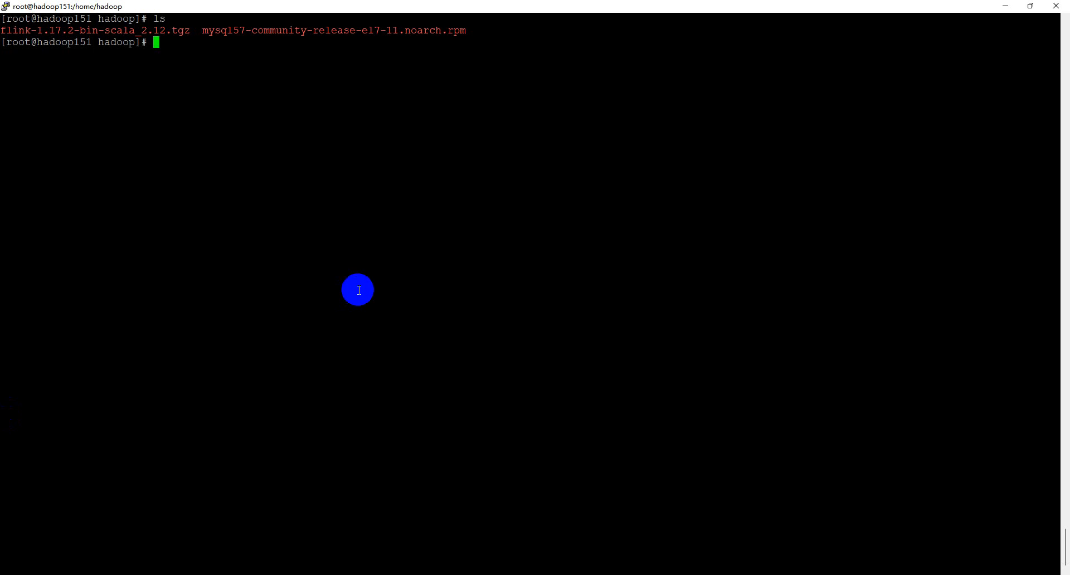
Check the OS is CentOS 7.9.2009 via lsb_release -a and Java is 1.8.0_202 via java -version
type("lsb_re")
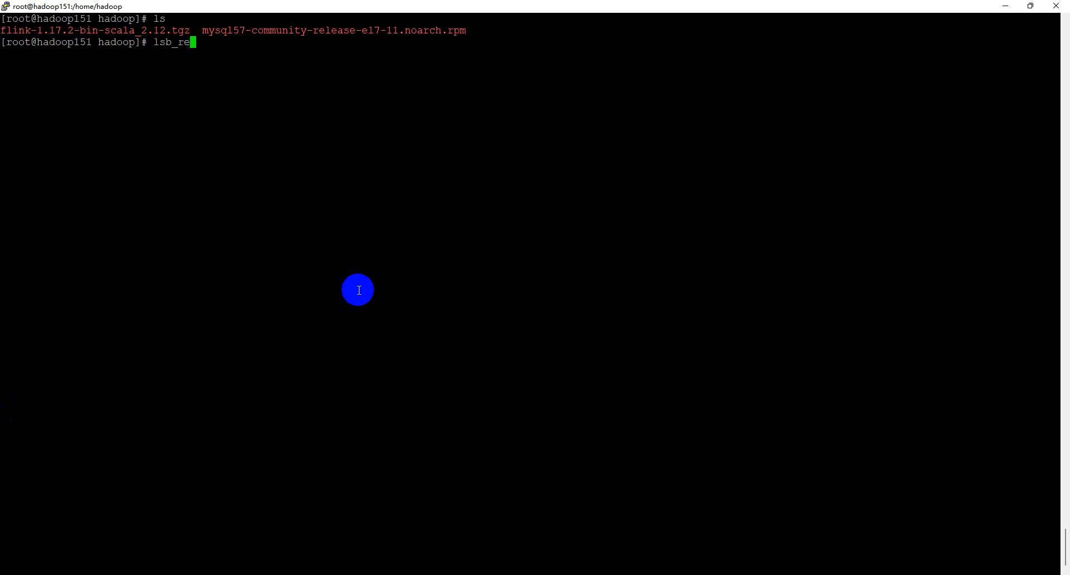
key("Return")
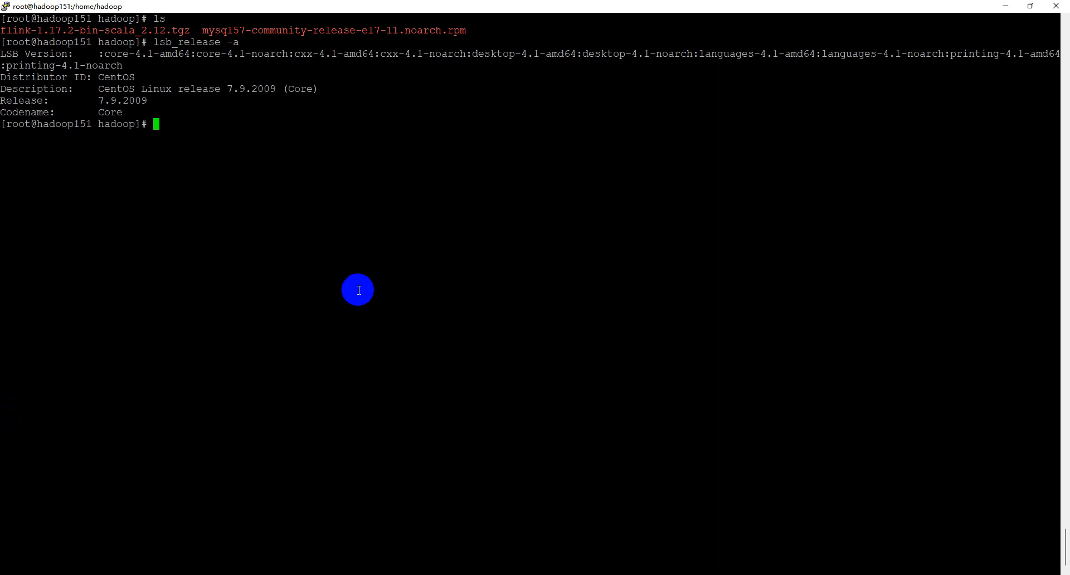
mouse_move(261, 151)
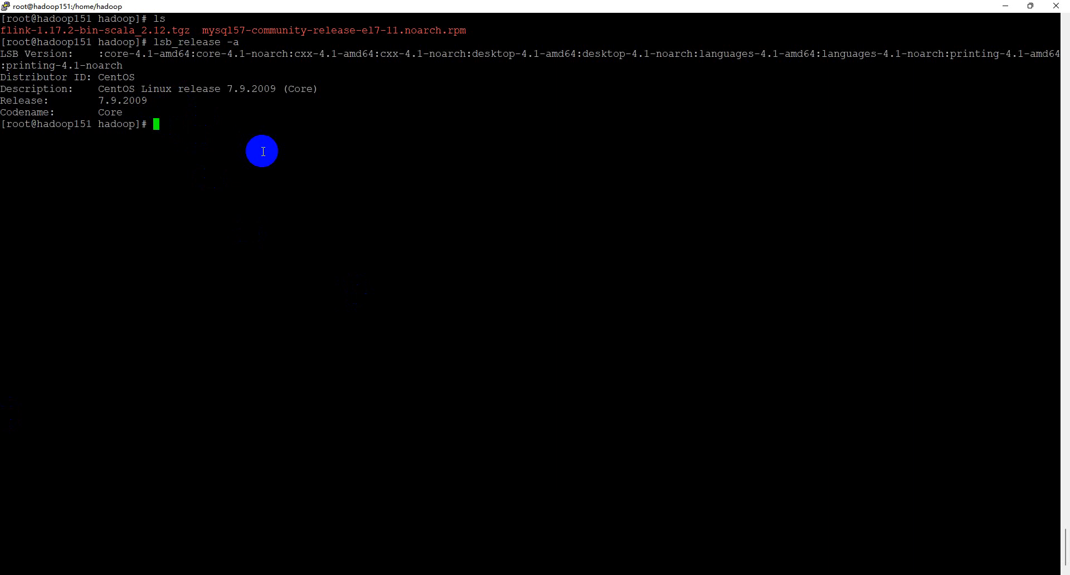
type("jav")
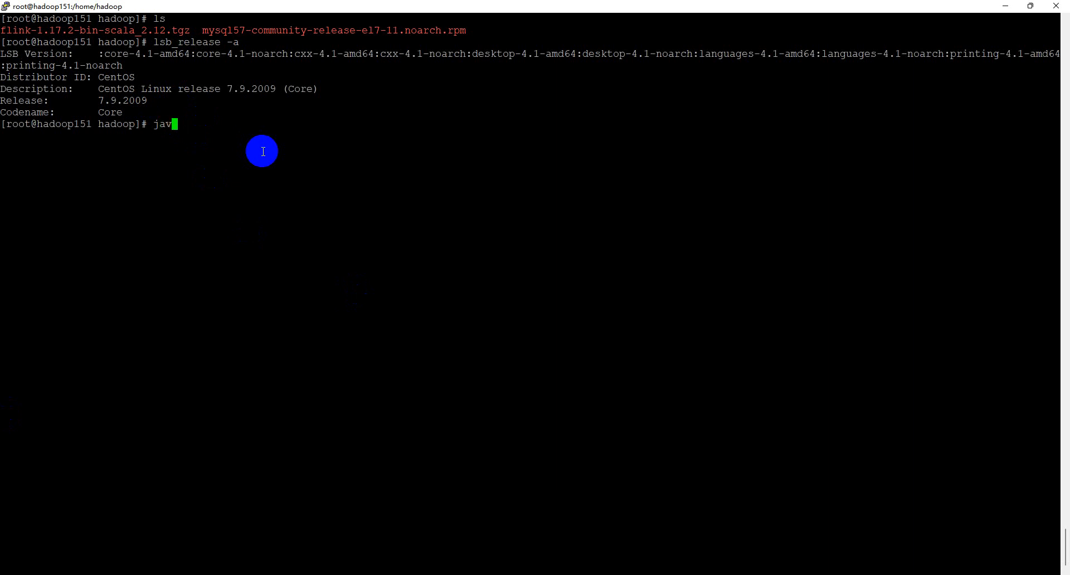
key("Return")
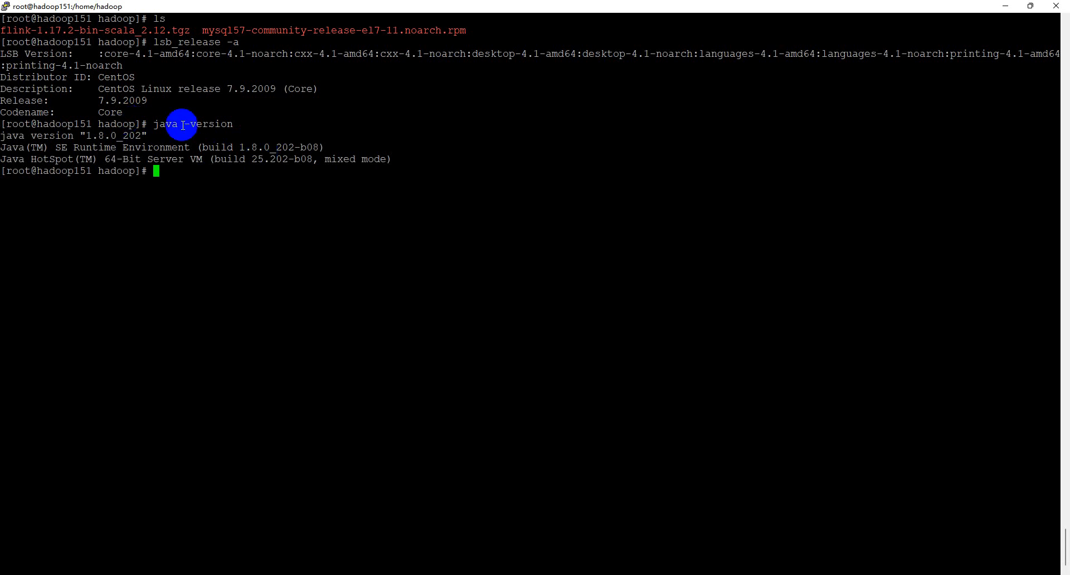
mouse_move(285, 217)
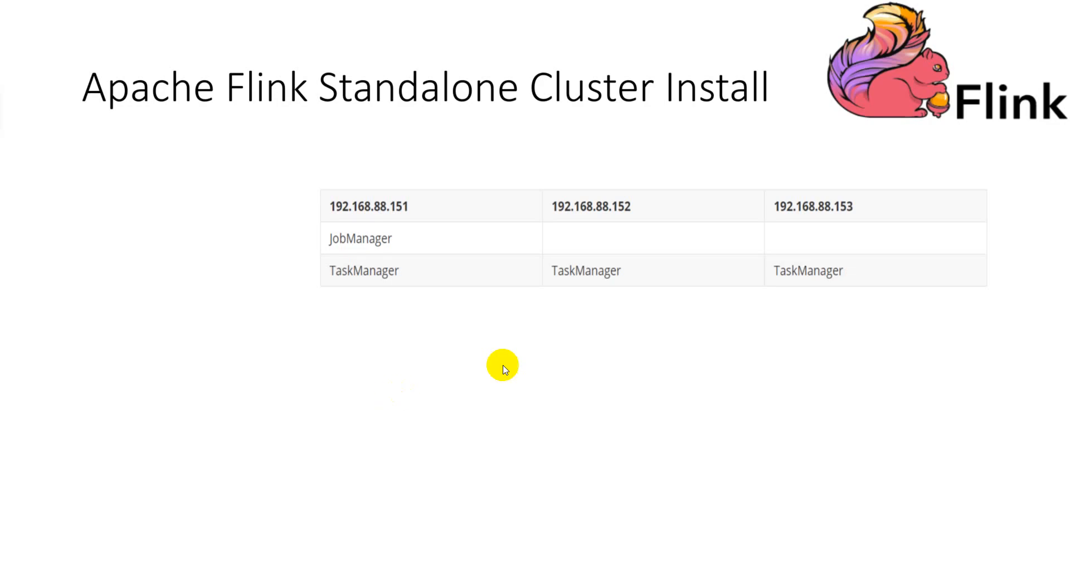
mouse_move(481, 370)
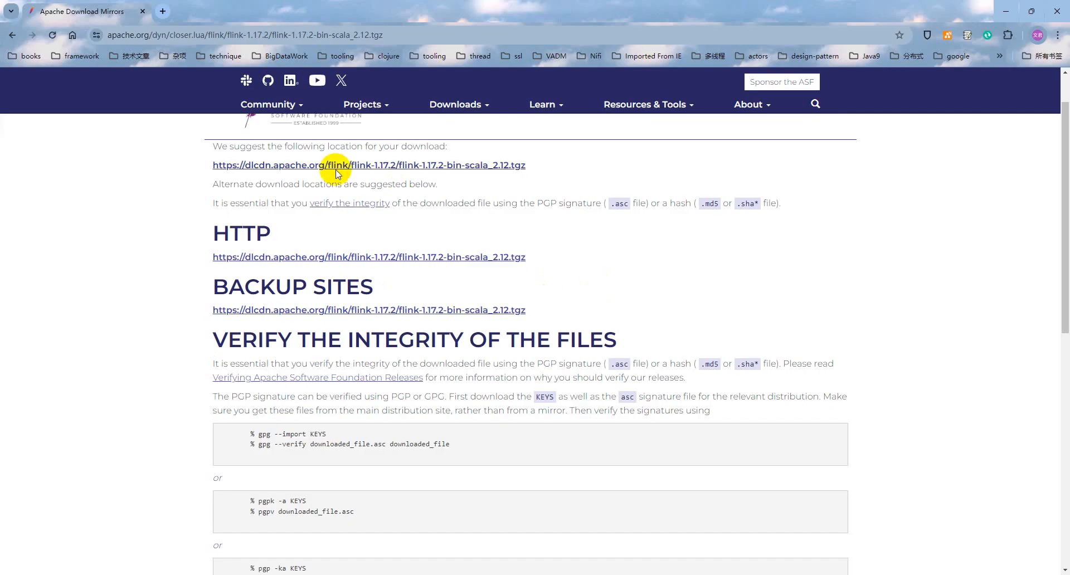
Scroll the Apache mirror page up to the suggested flink-1.17.2-bin-scala_2.12.tgz link
scroll("up", 3)
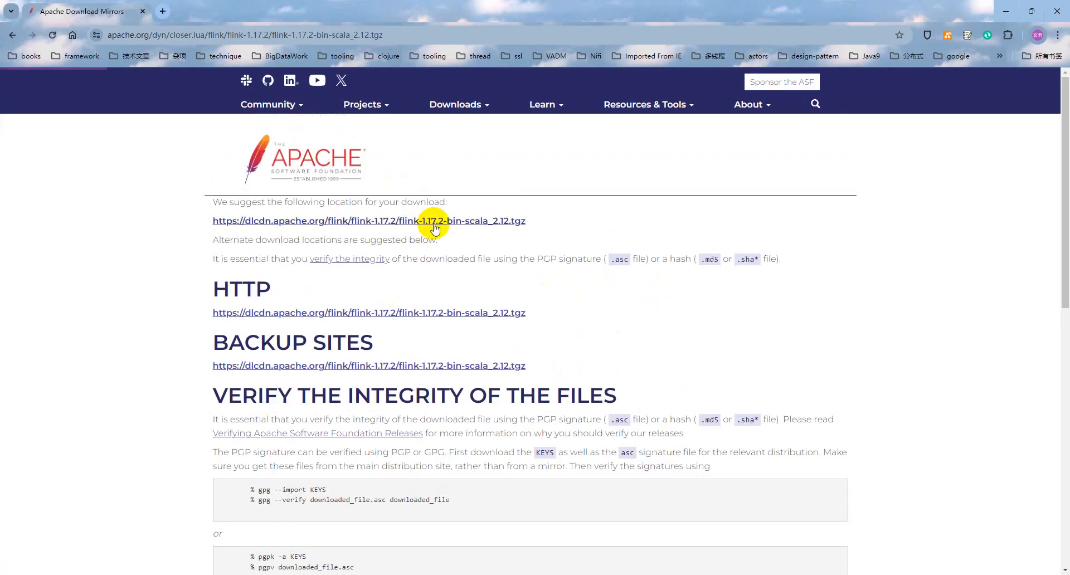
mouse_move(733, 317)
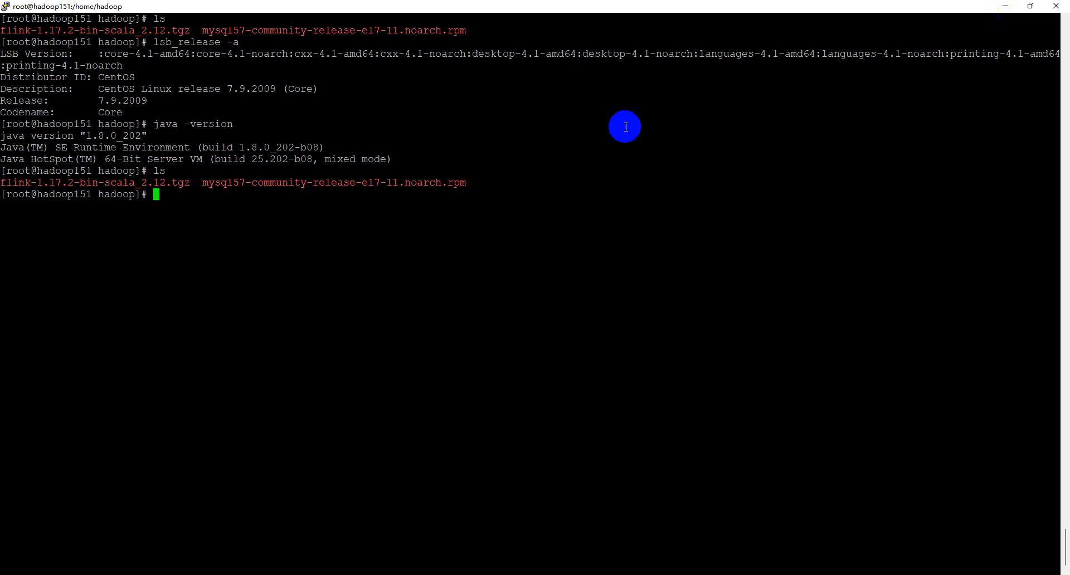
mouse_move(483, 294)
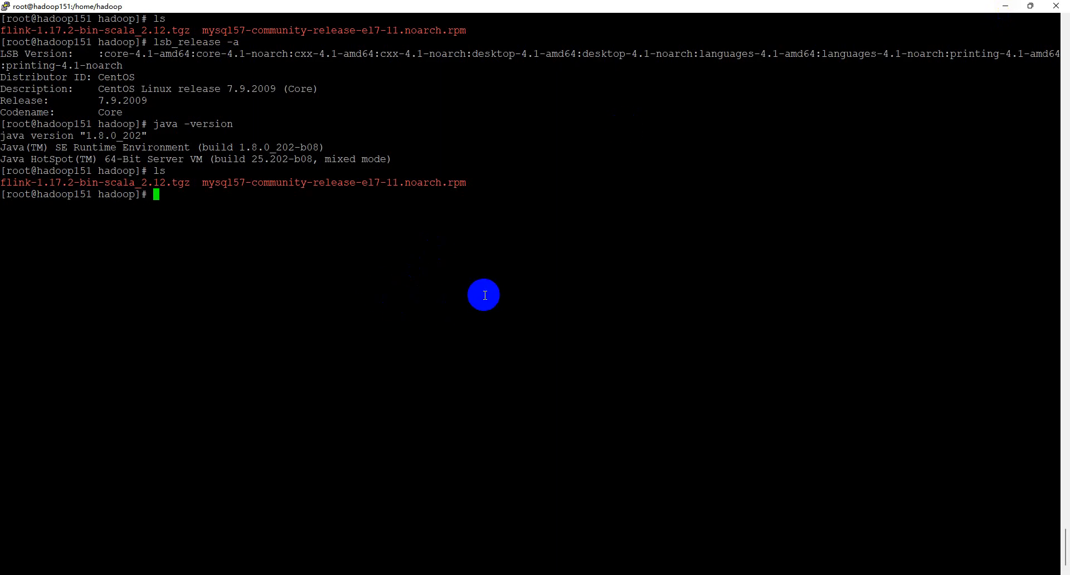
mouse_move(193, 181)
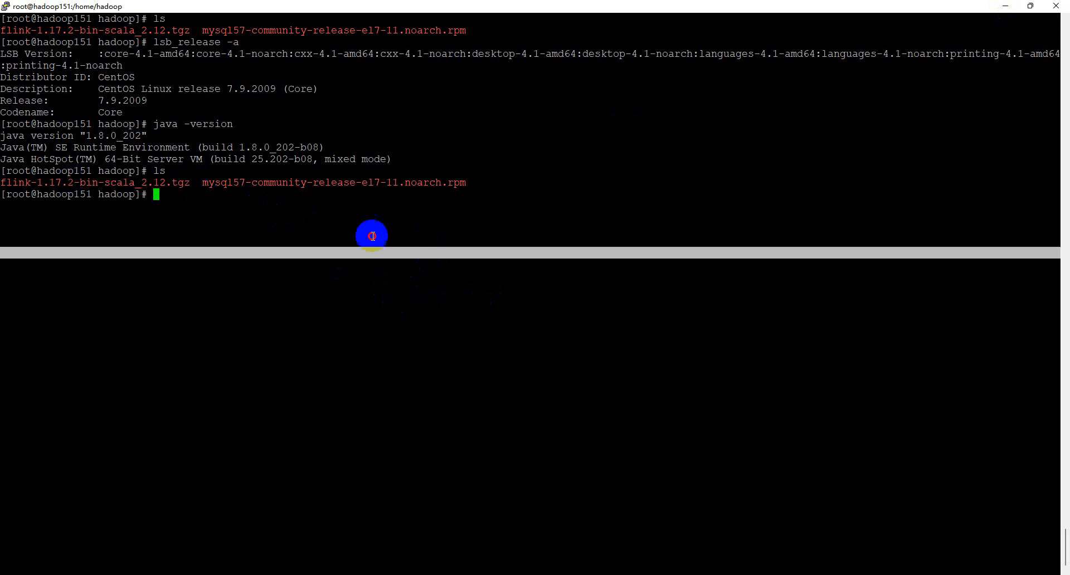
mouse_move(418, 244)
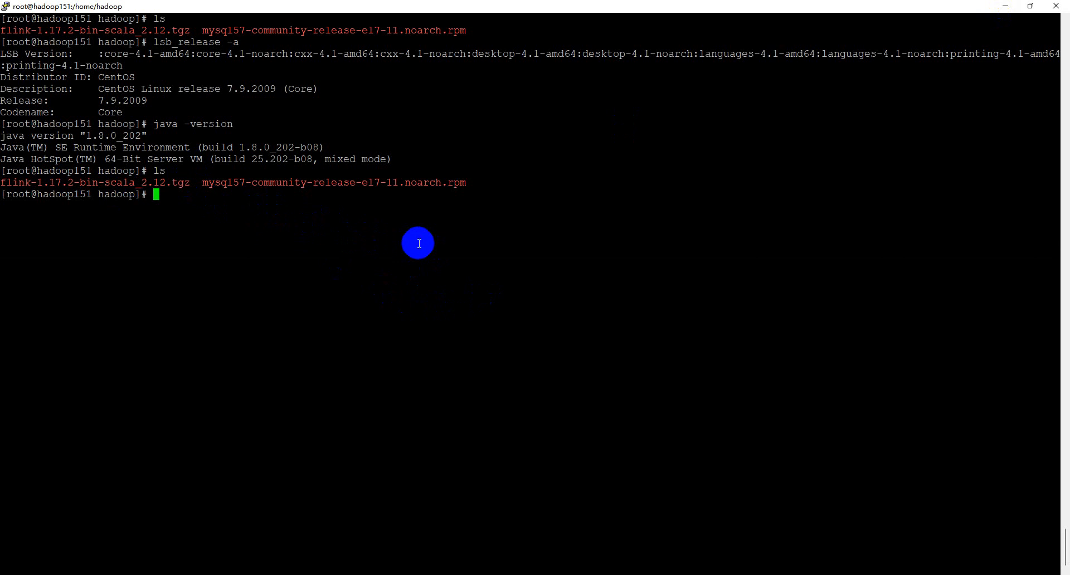
Extract flink-1.17.2-bin-scala_2.12.tgz into /opt with tar -xzvf ... -C /opt
type("tar -x")
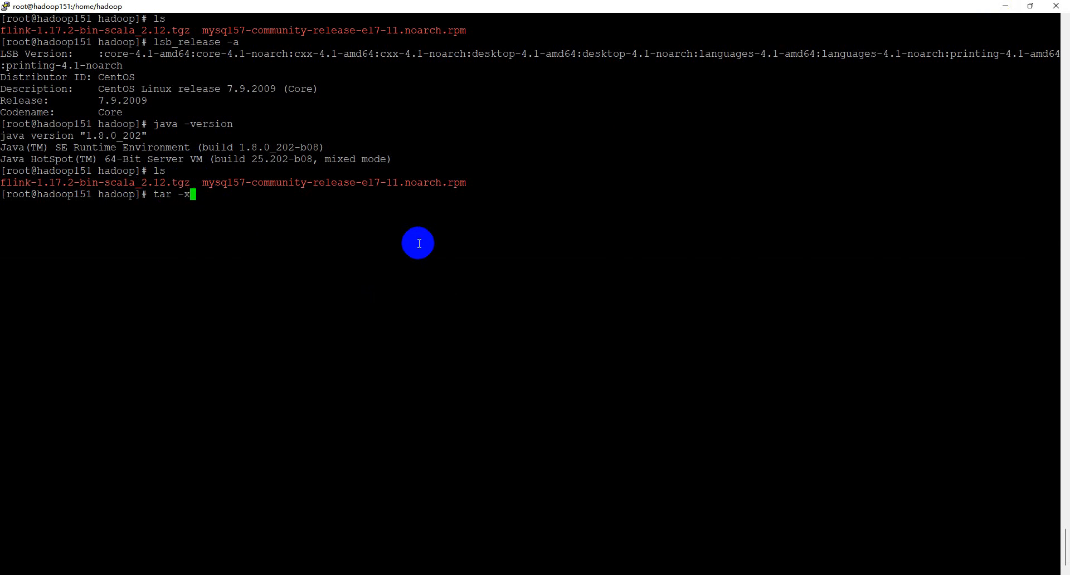
type("zvf")
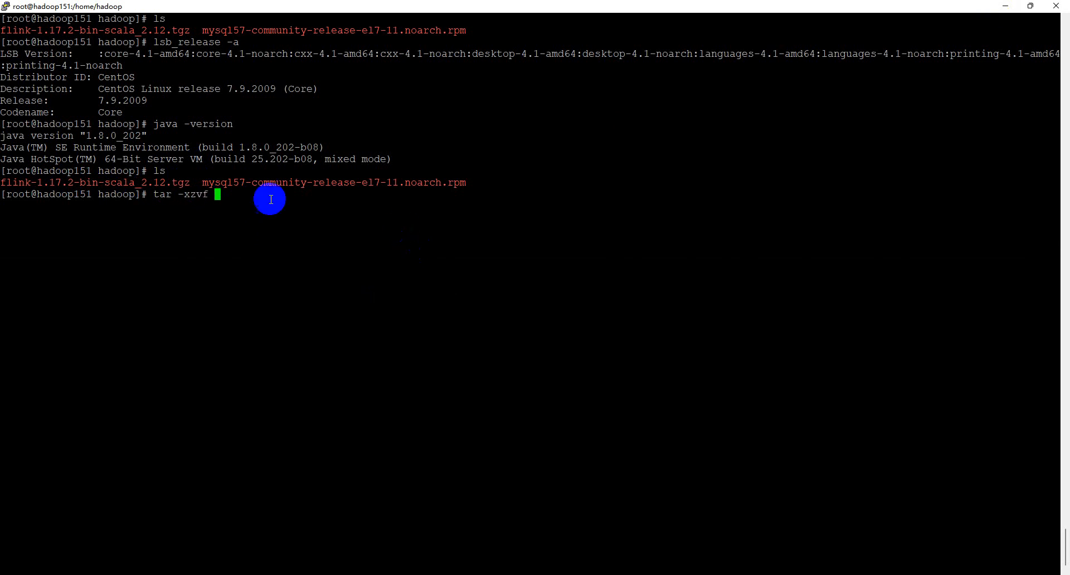
type("flink-1.17.2-bin-scala_2.12.tgz")
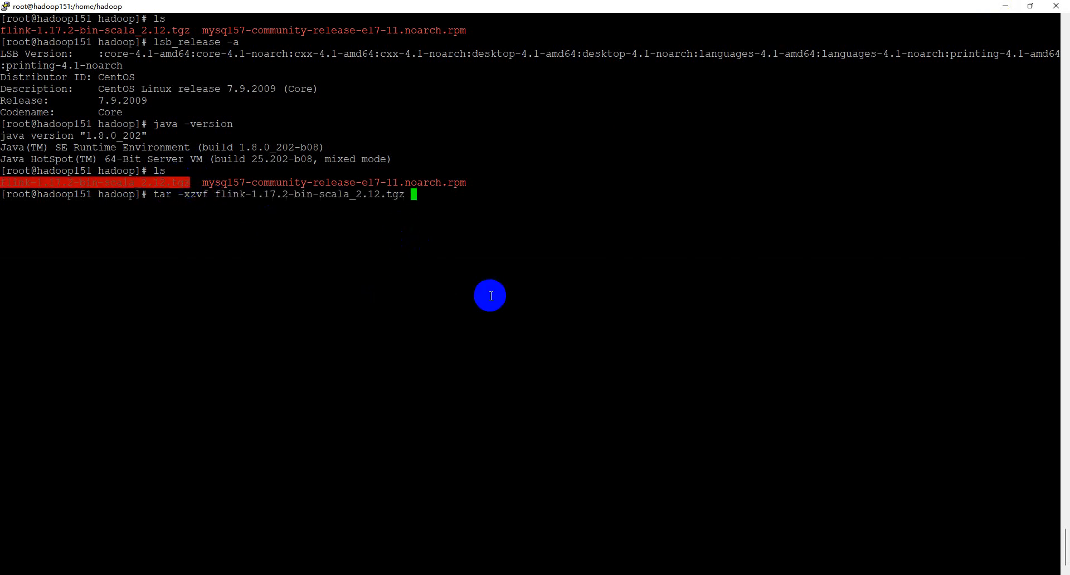
type("-C")
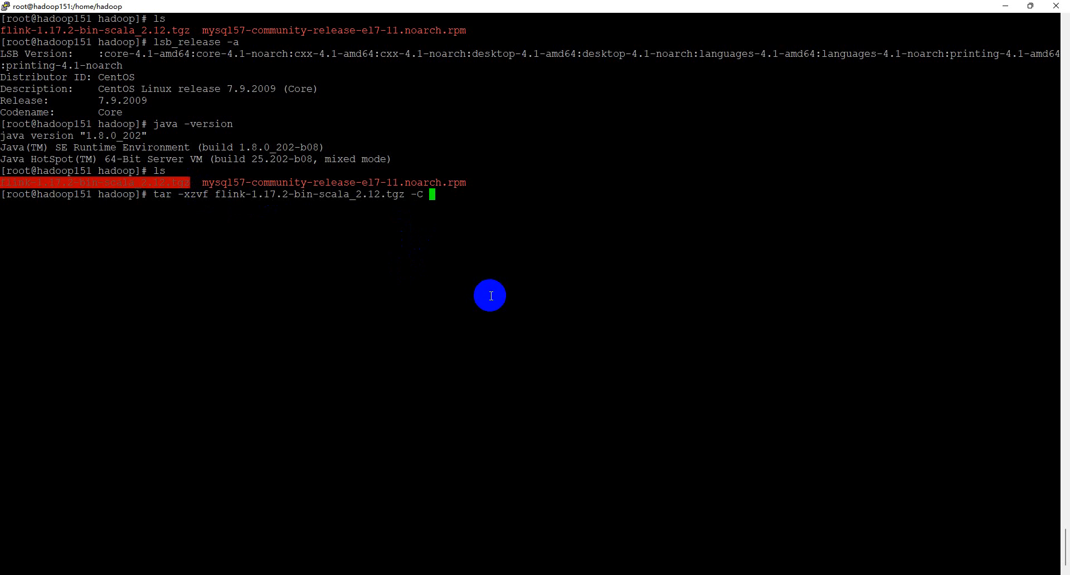
type("/opt")
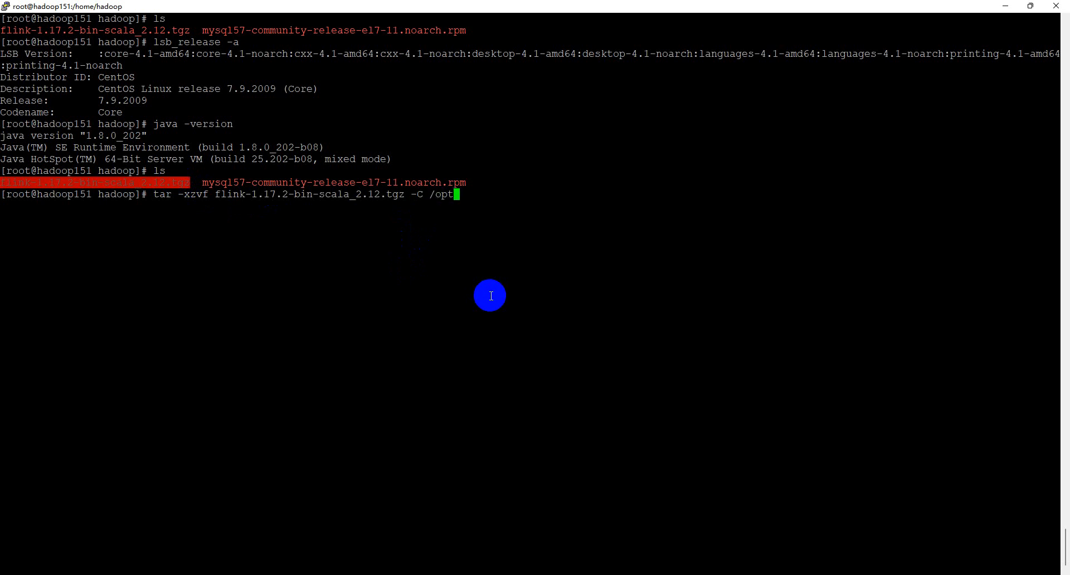
key("Return")
type("cd /opt/")
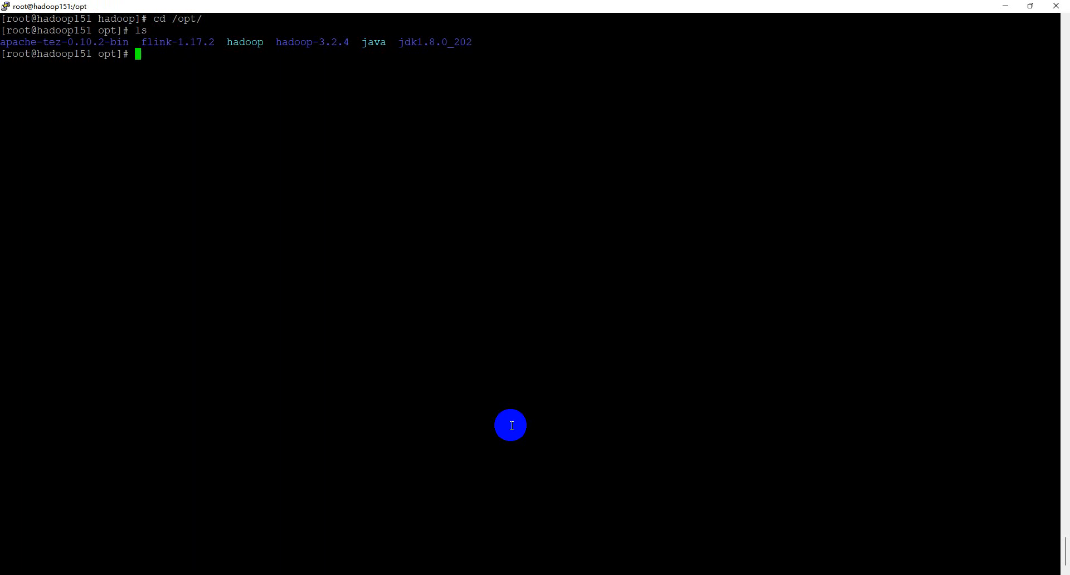
Create the /opt/flink symlink to flink-1.17.2 with ln -svnf and move into flink-1.17.2
type("ln")
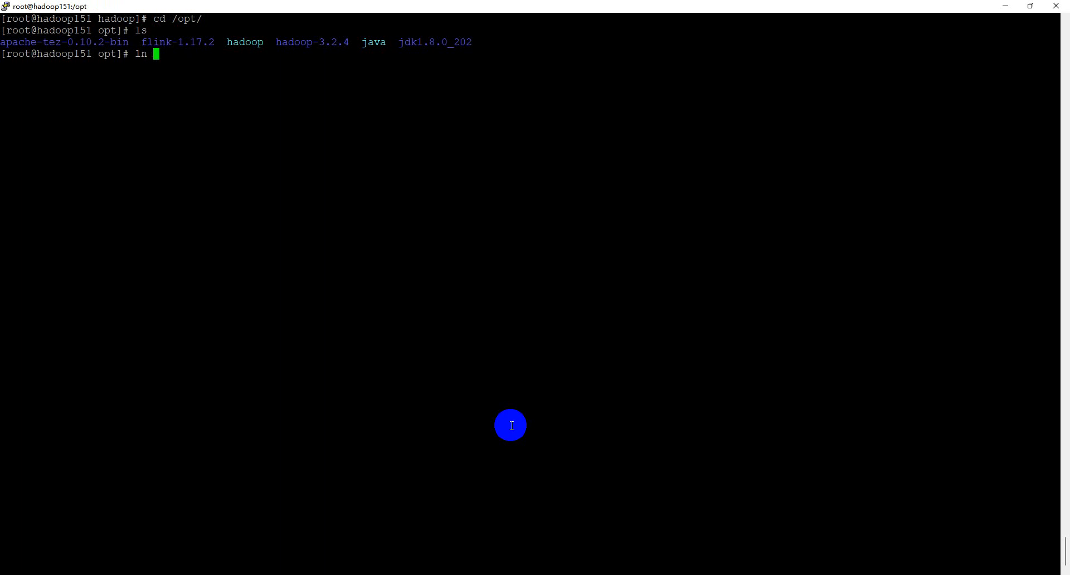
type("-svn")
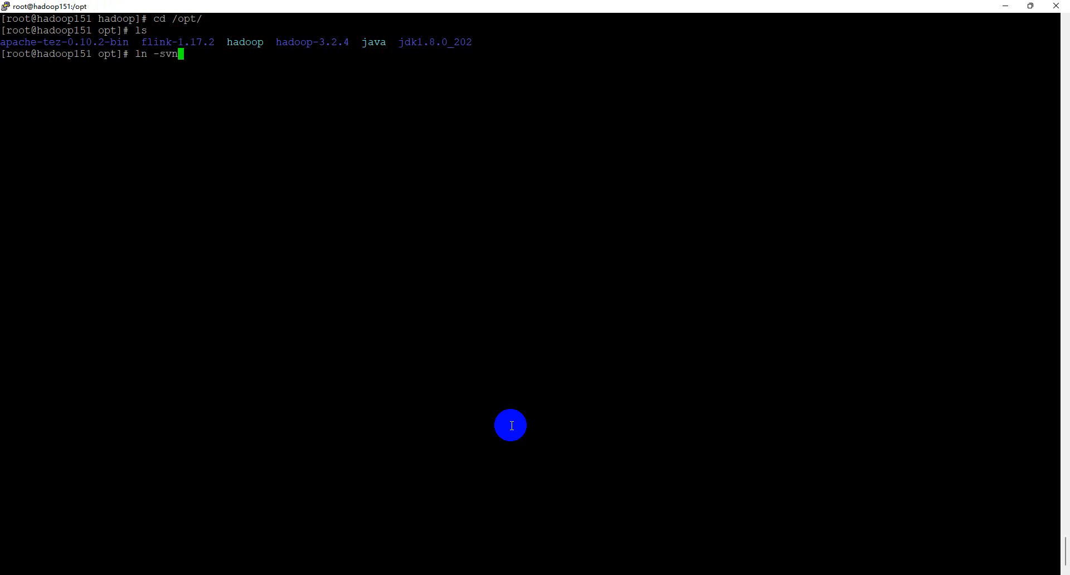
type("f")
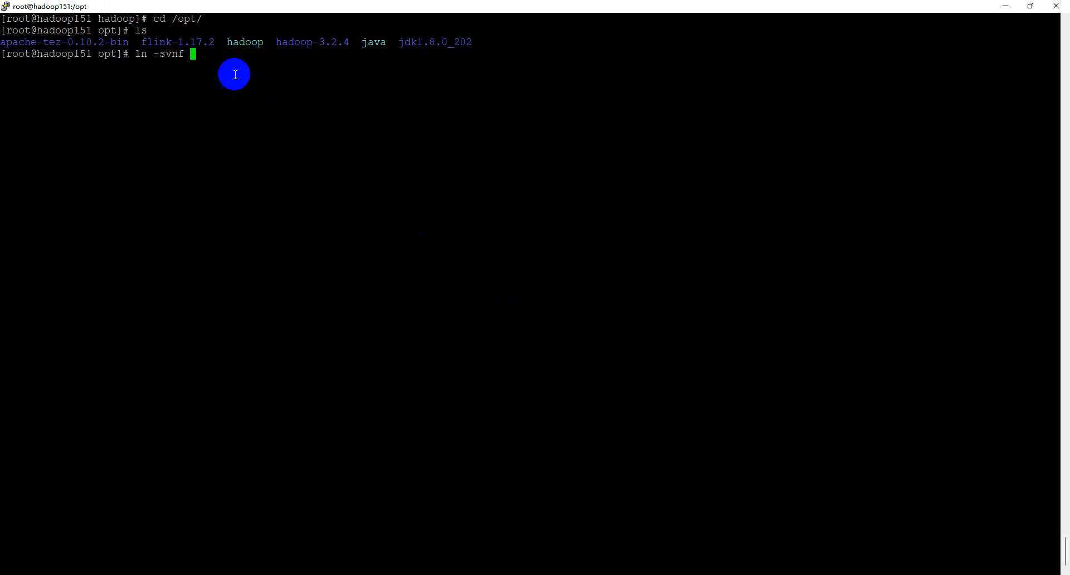
type("flink-1.17.2 fl")
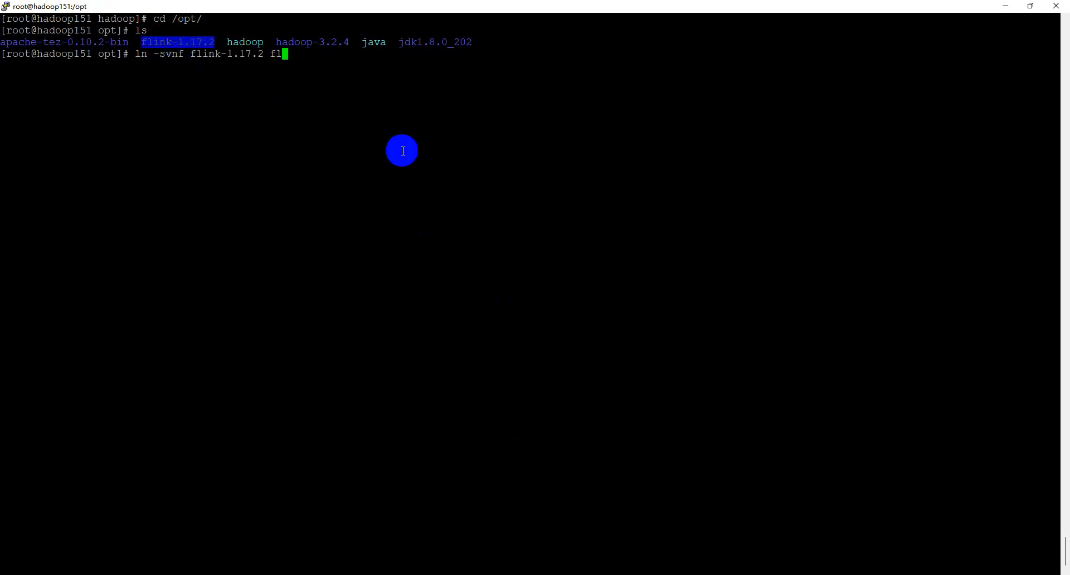
key("Return")
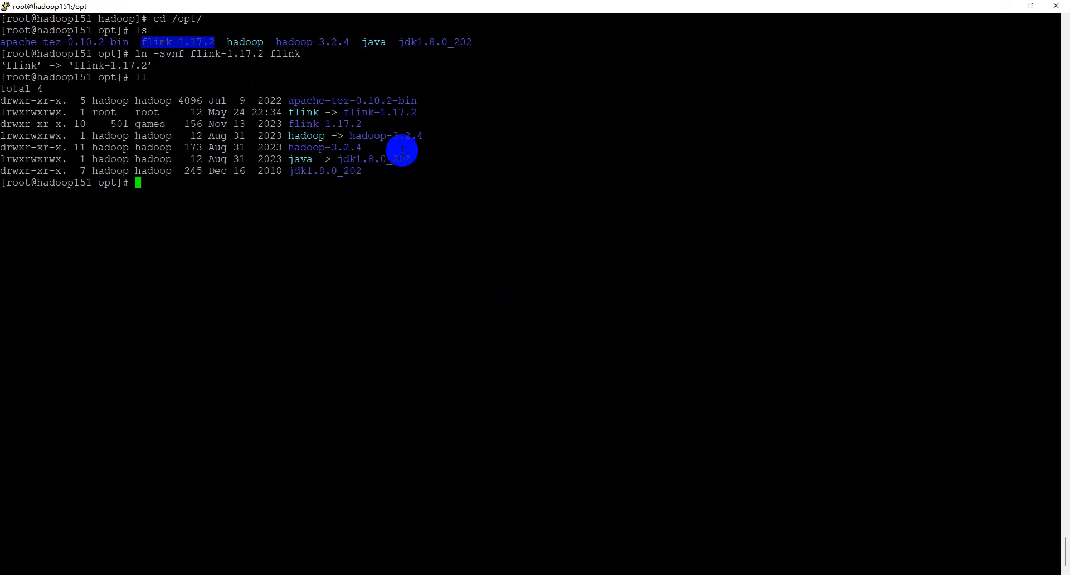
type("cd")
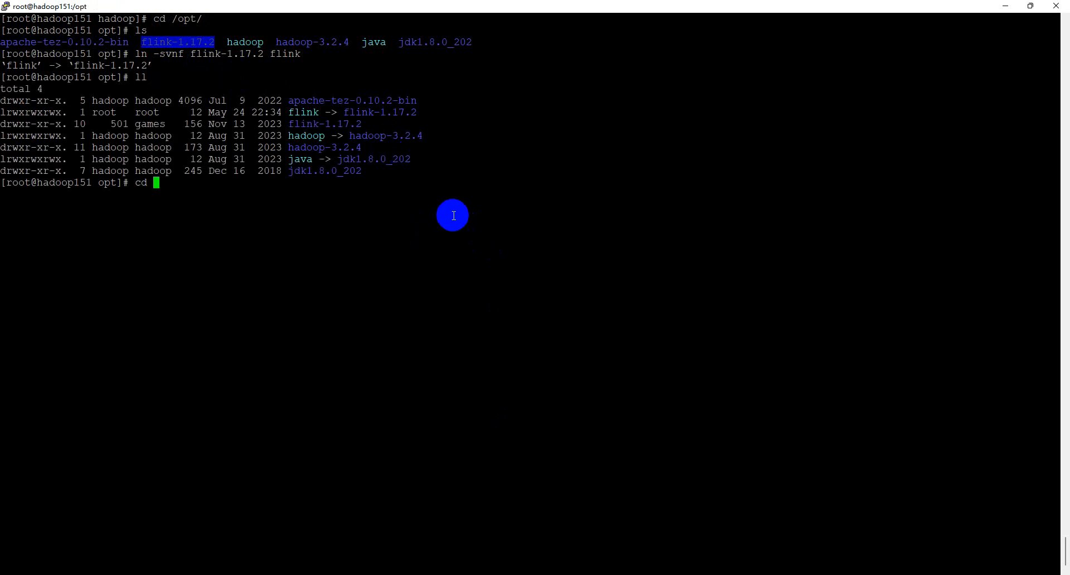
type("flink-1.17.2")
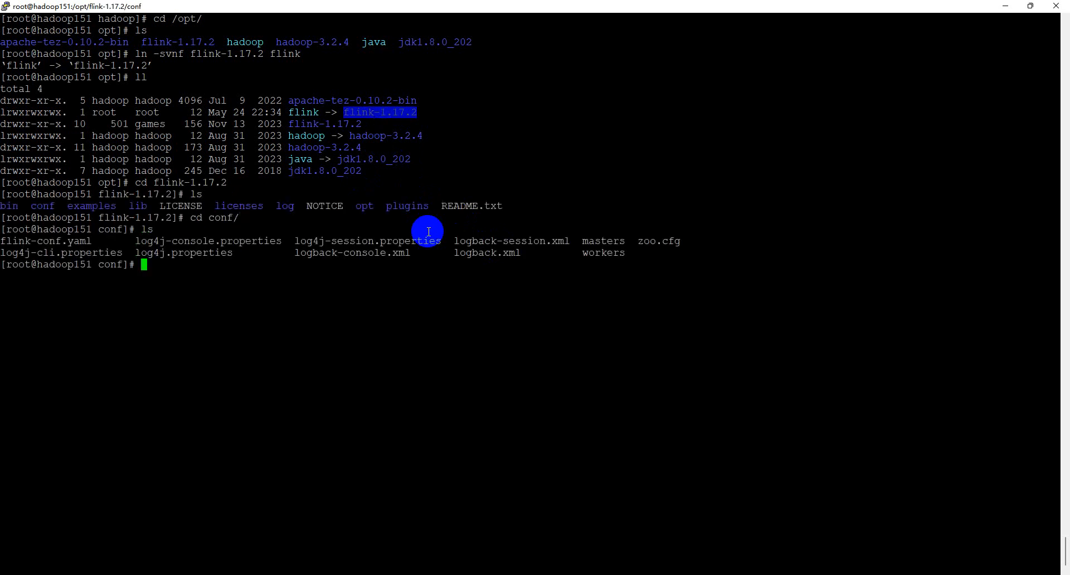
Open flink-conf.yaml from the conf directory in vim
type("vi")
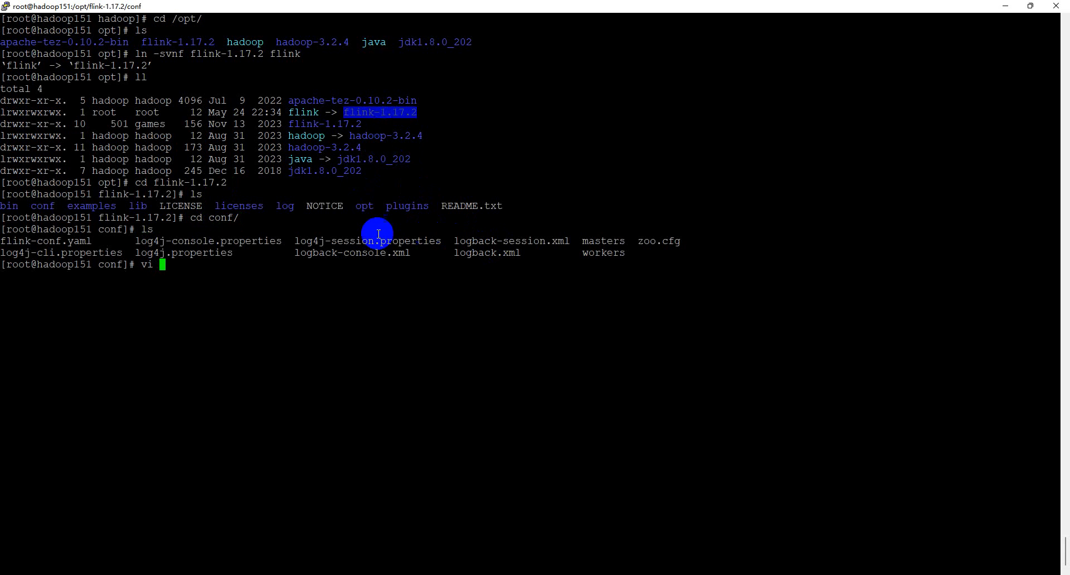
type("m")
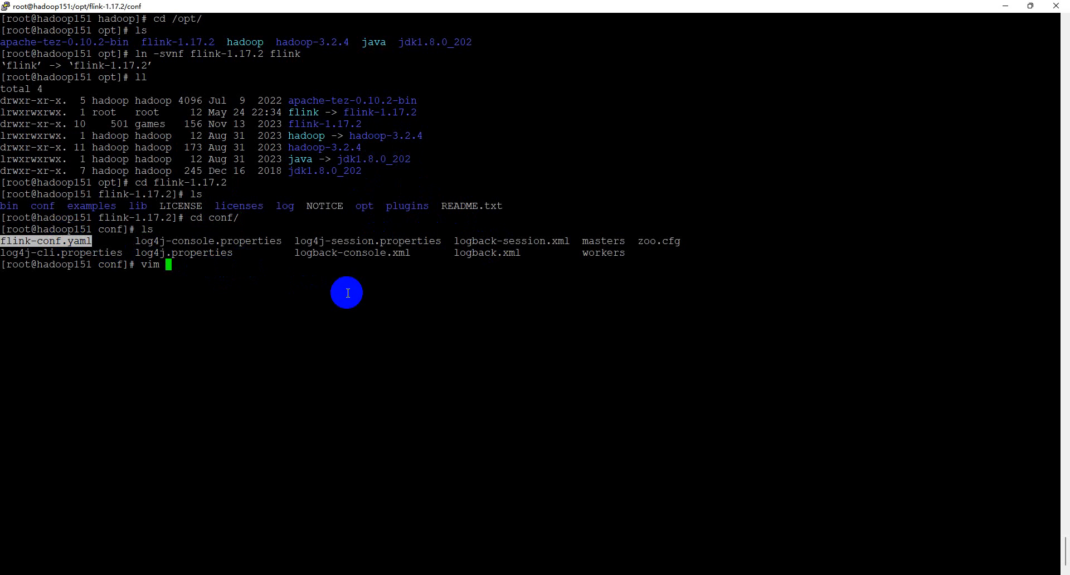
type("flink-conf.yaml")
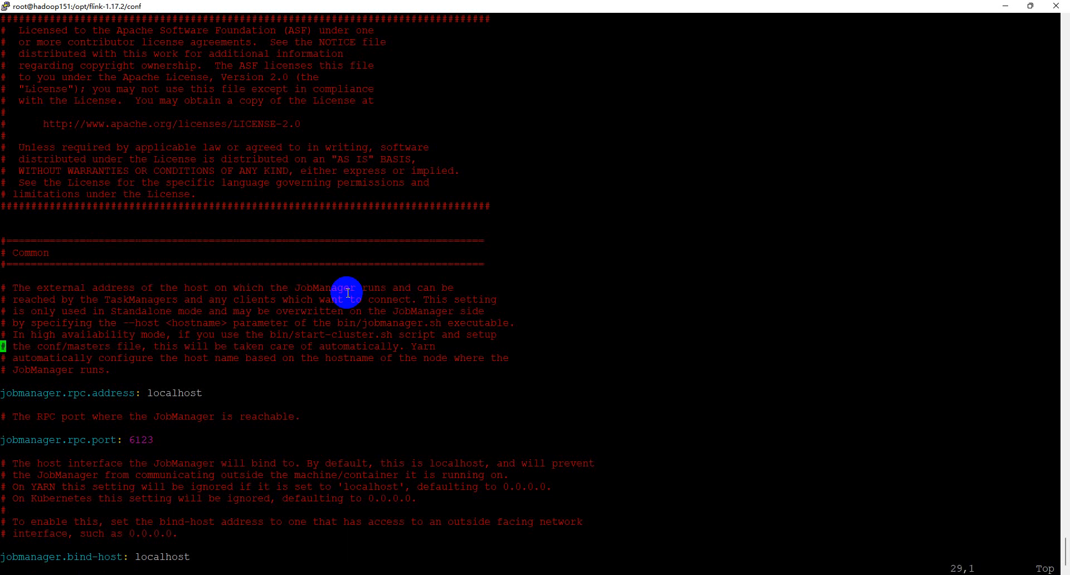
Set jobmanager.rpc.address to hadoop151 and jobmanager.bind-host to 0.0.0.0
key("Down")
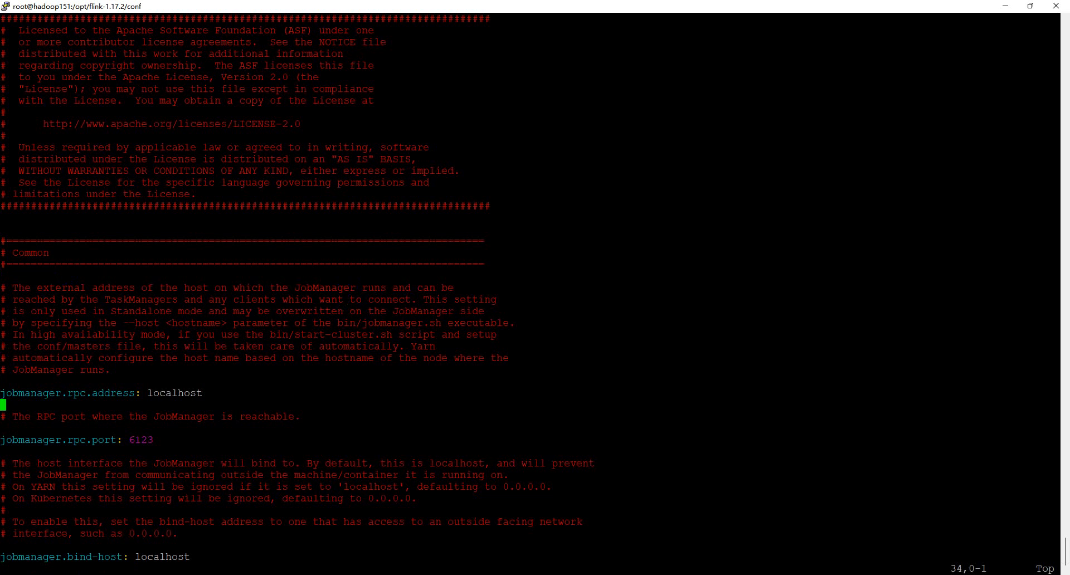
mouse_move(245, 392)
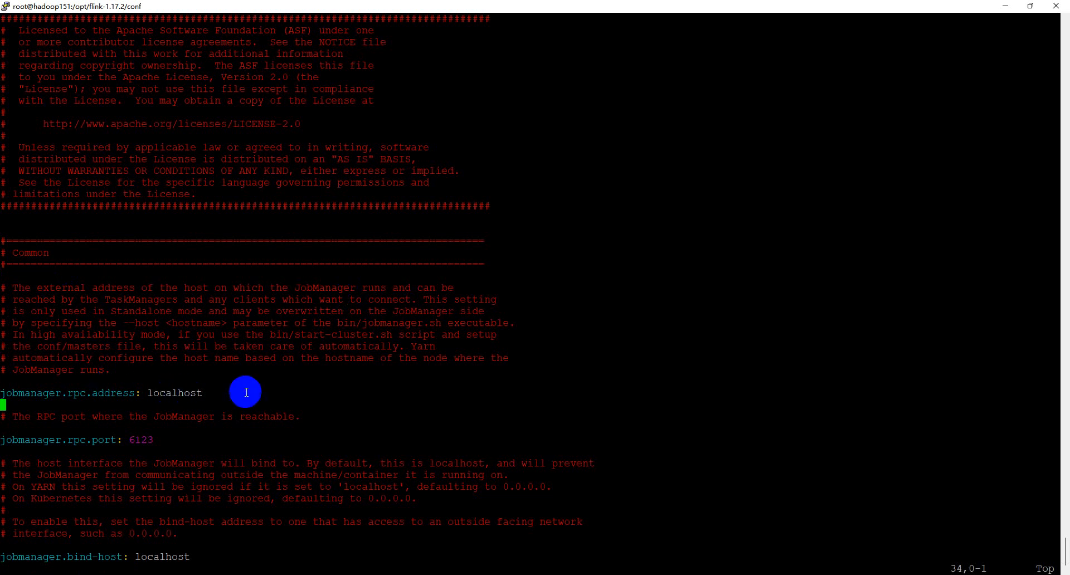
key("Up")
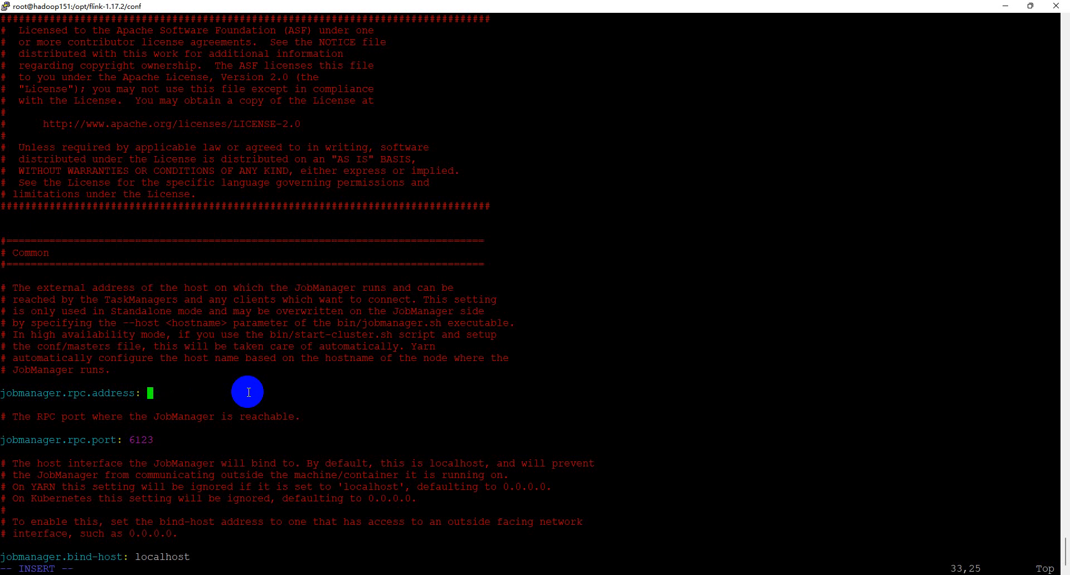
type("hadoop")
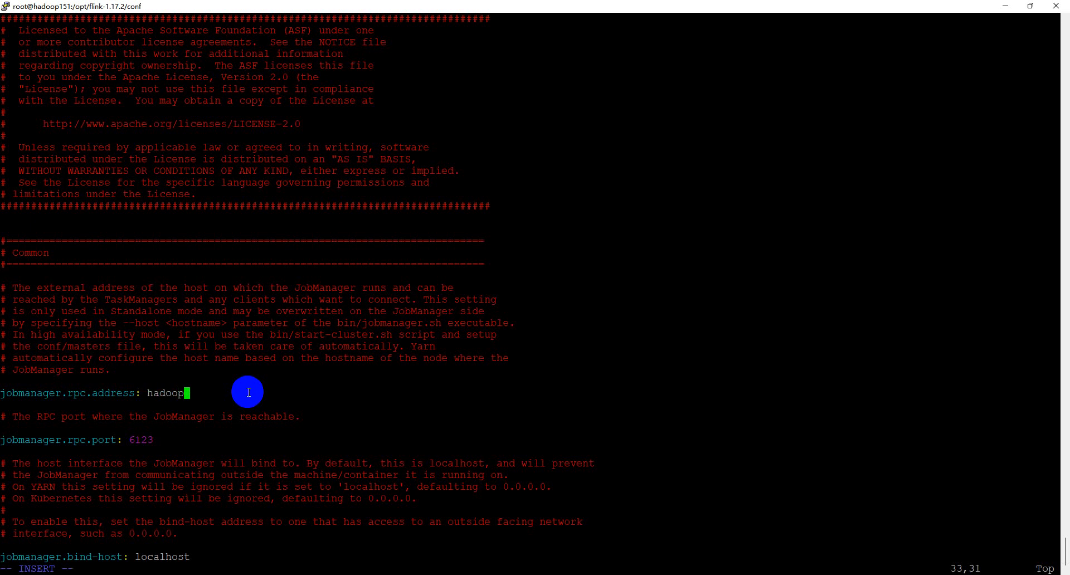
type("151")
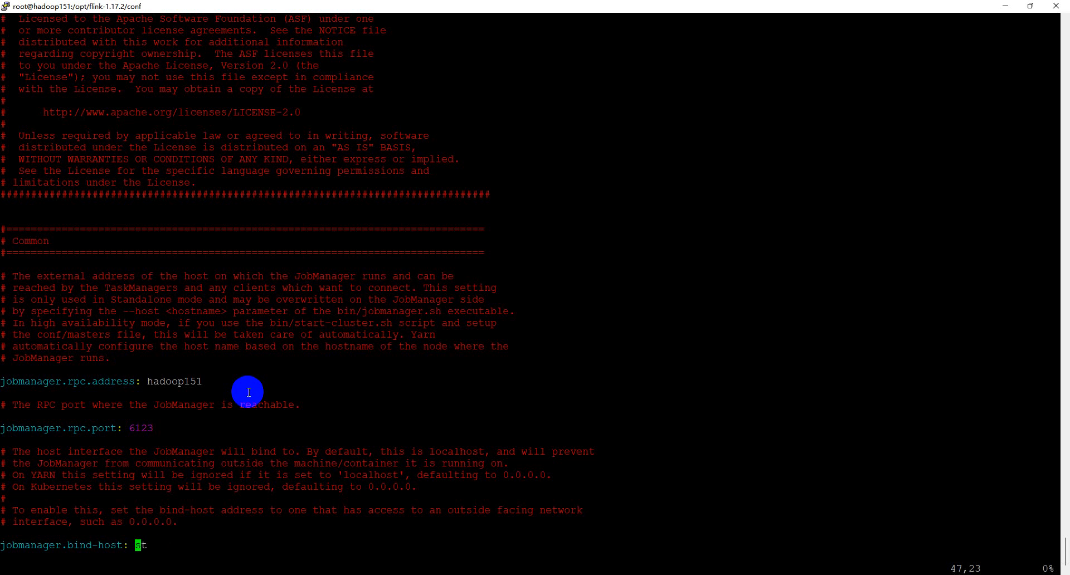
type("0.0.0.0")
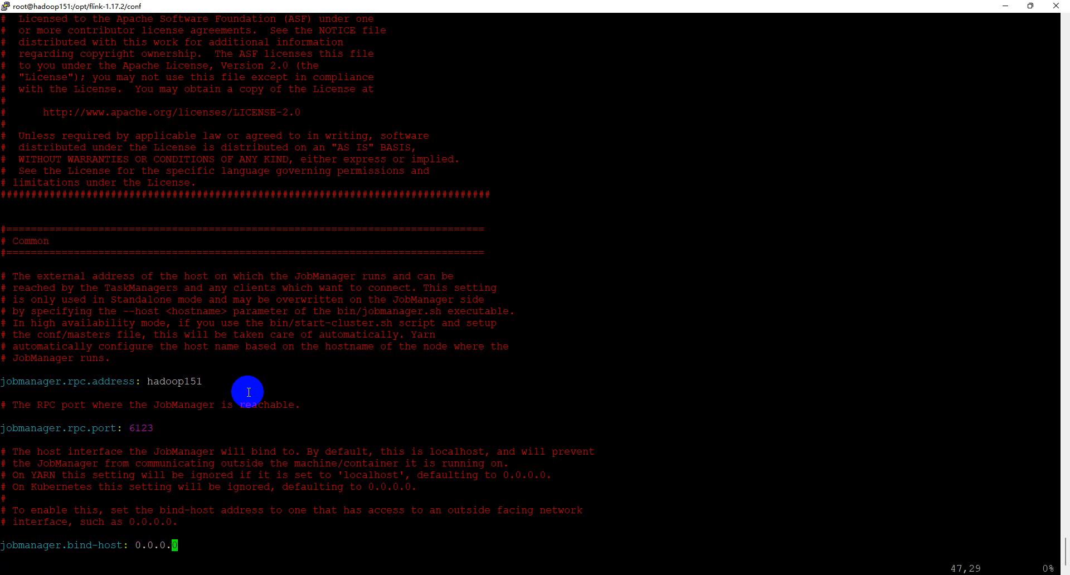
scroll("down", 3)
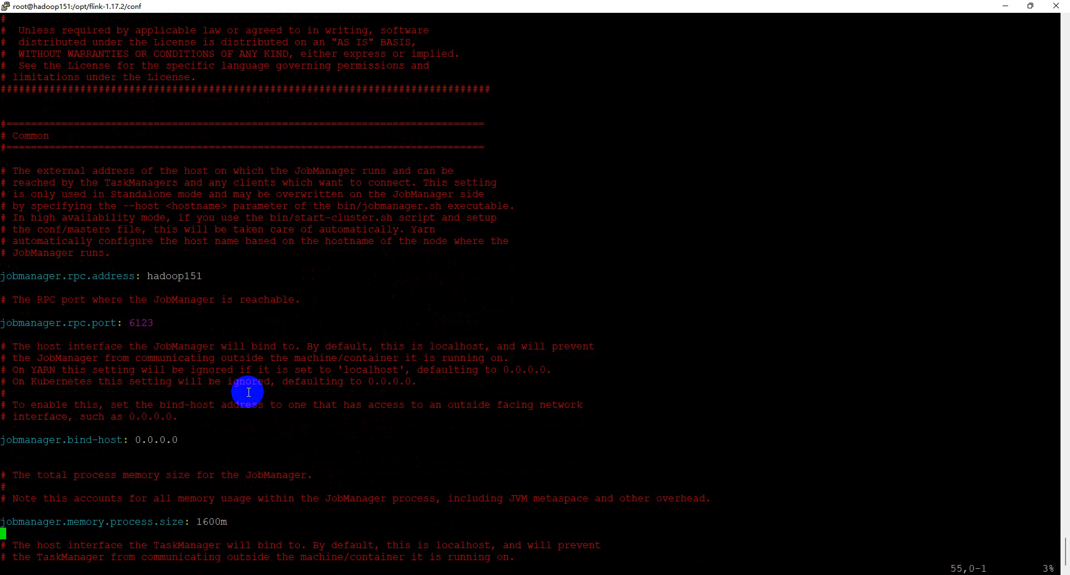
Set taskmanager.bind-host to 0.0.0.0 and taskmanager.host to hadoop151
scroll("down", 3)
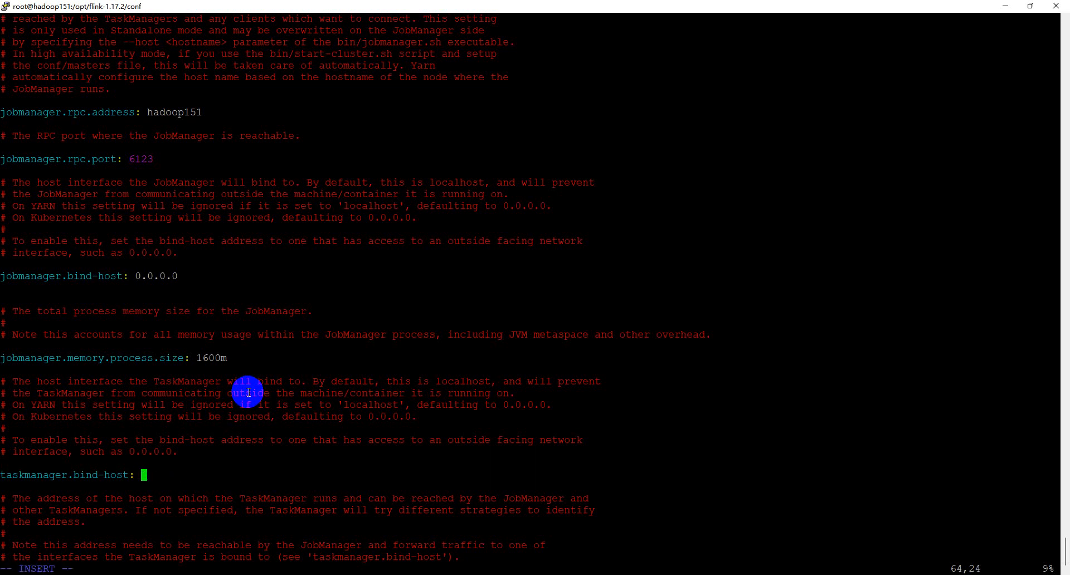
type("hadoop")
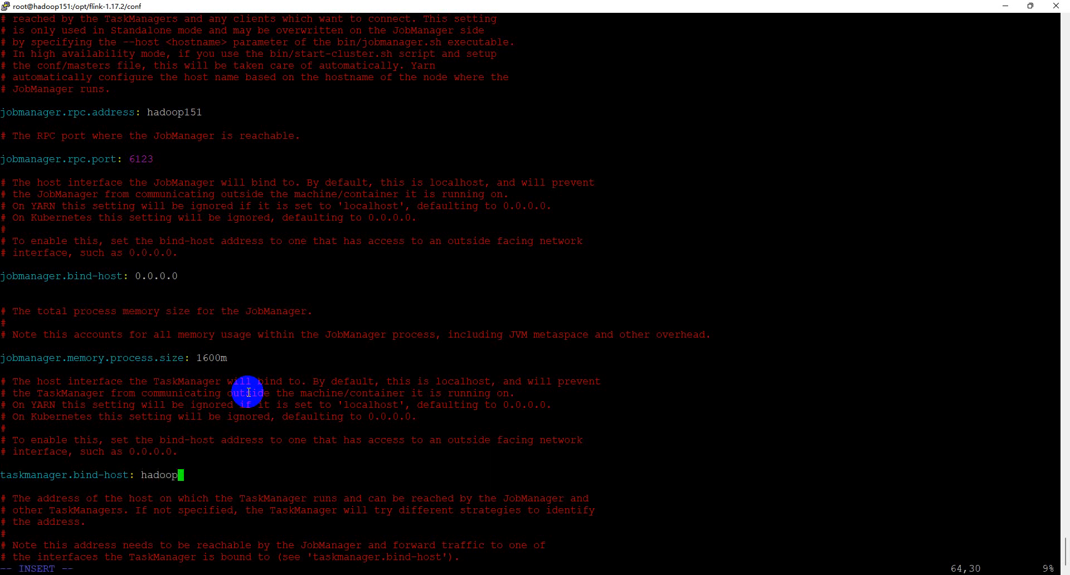
type("151")
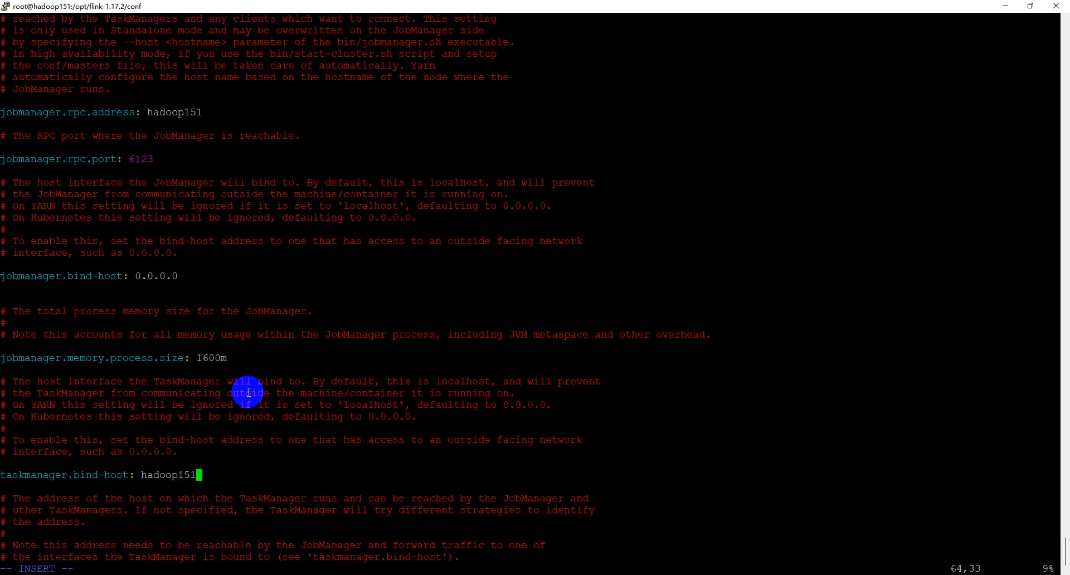
mouse_move(89, 521)
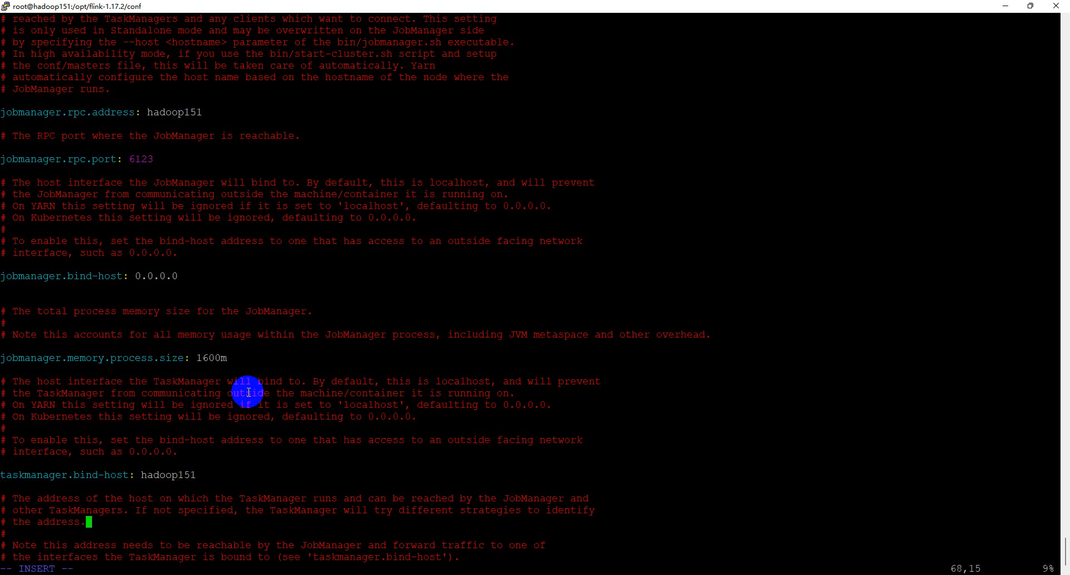
scroll("down", 3)
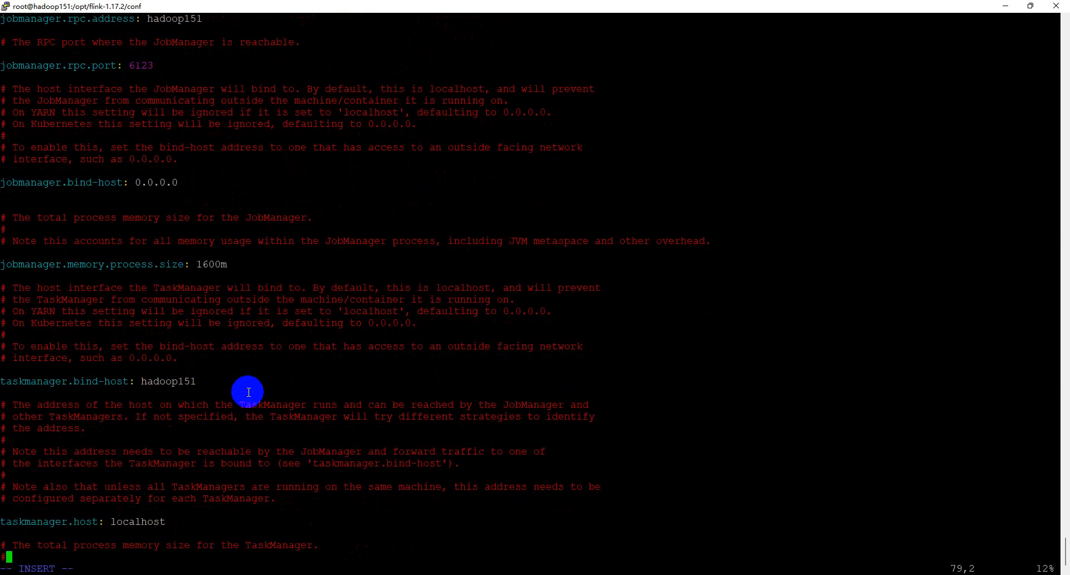
scroll("down", 3)
type("0.0.0.0")
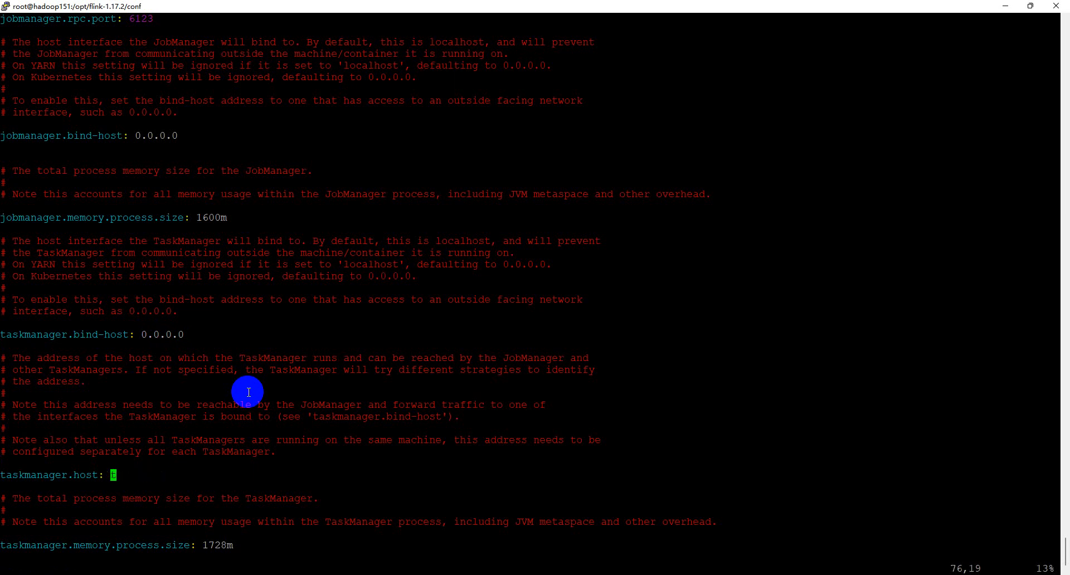
key("i")
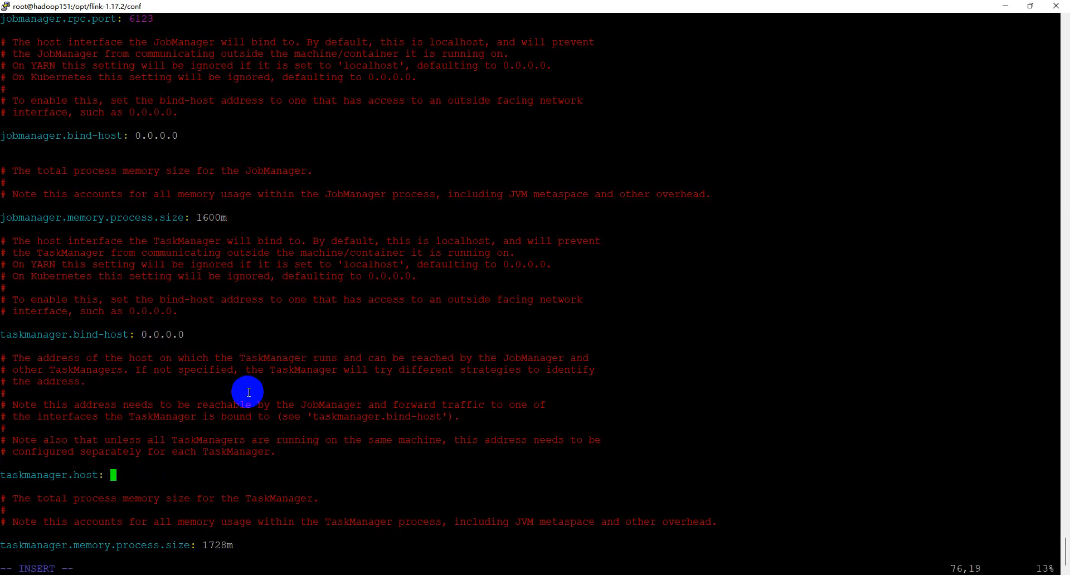
type("hadoop151")
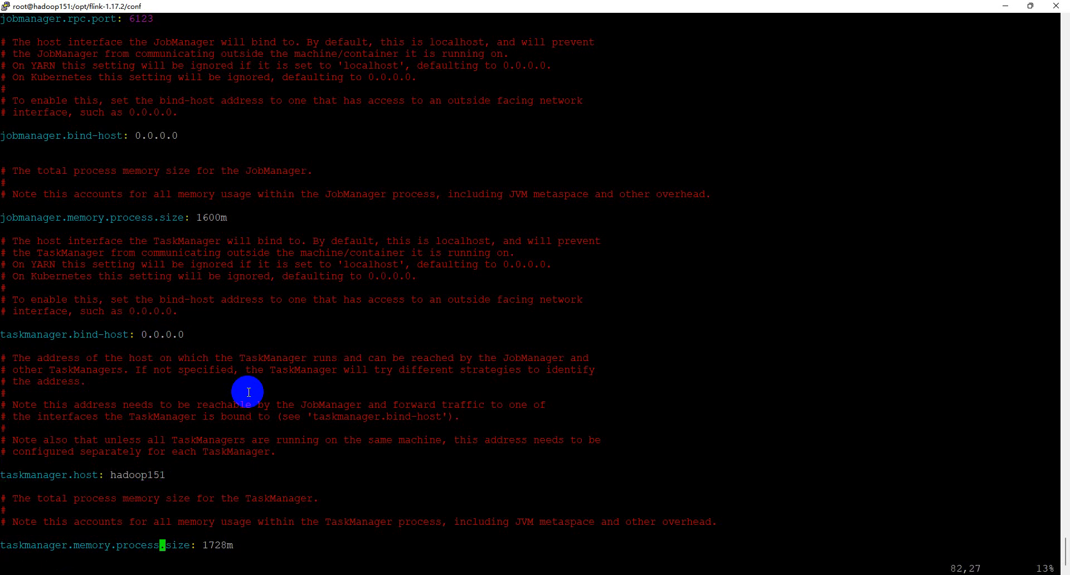
scroll("down", 3)
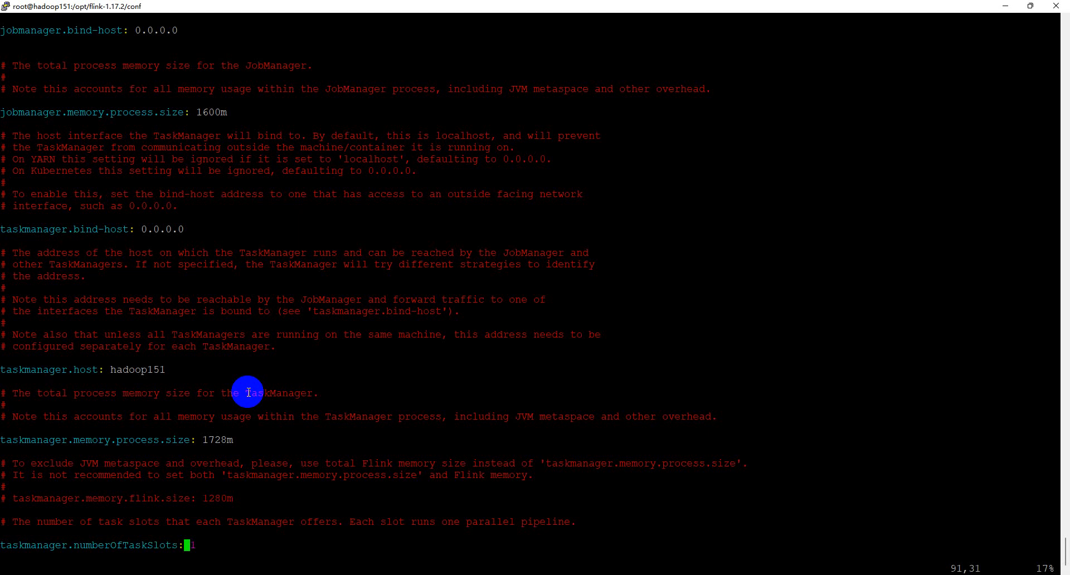
Change taskmanager.numberOfTaskSlots to 2 and move down to rest.address
type("2")
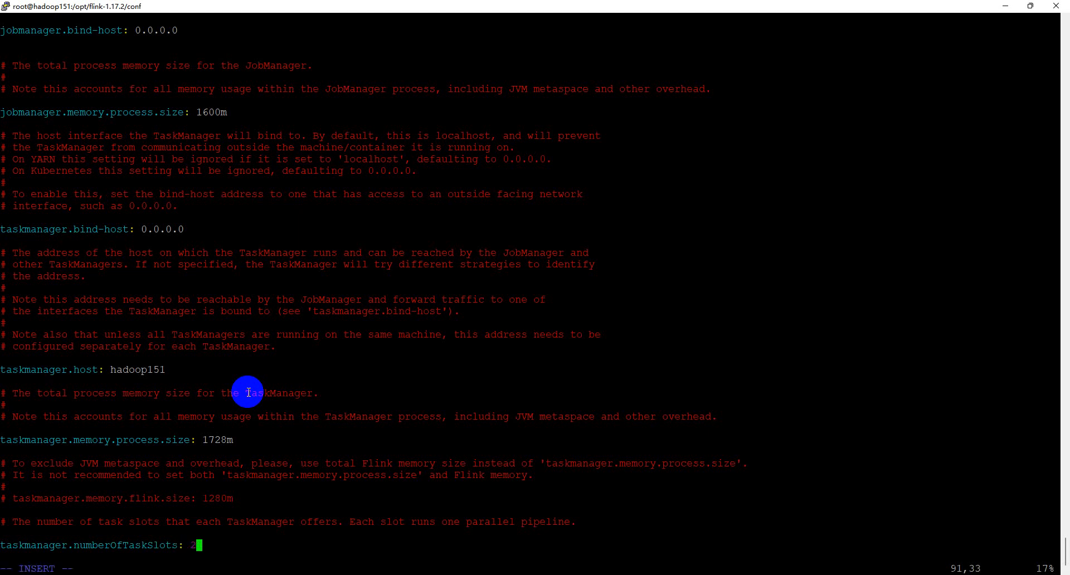
scroll("down", 3)
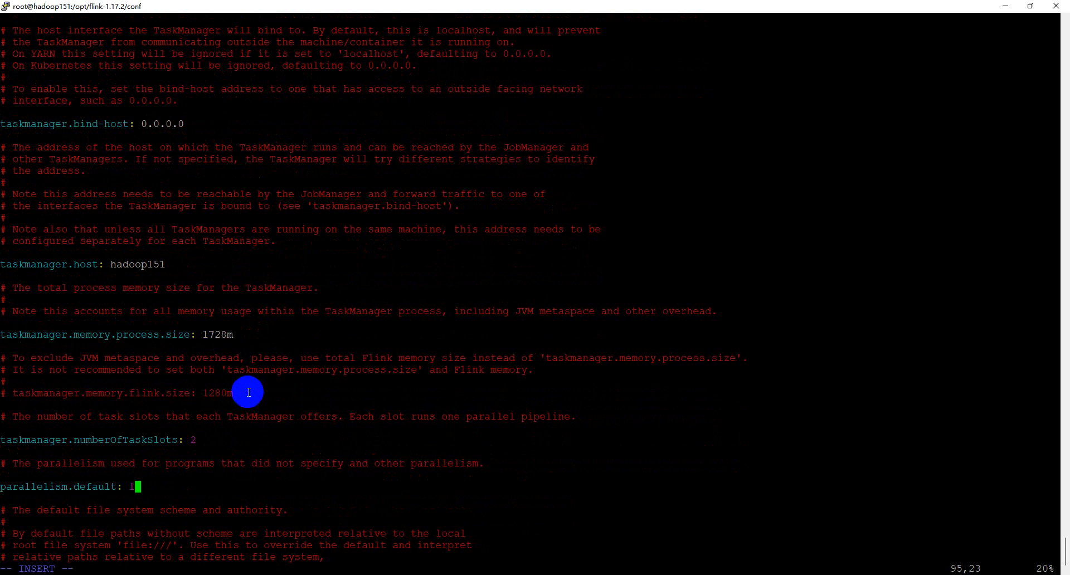
scroll("down", 3)
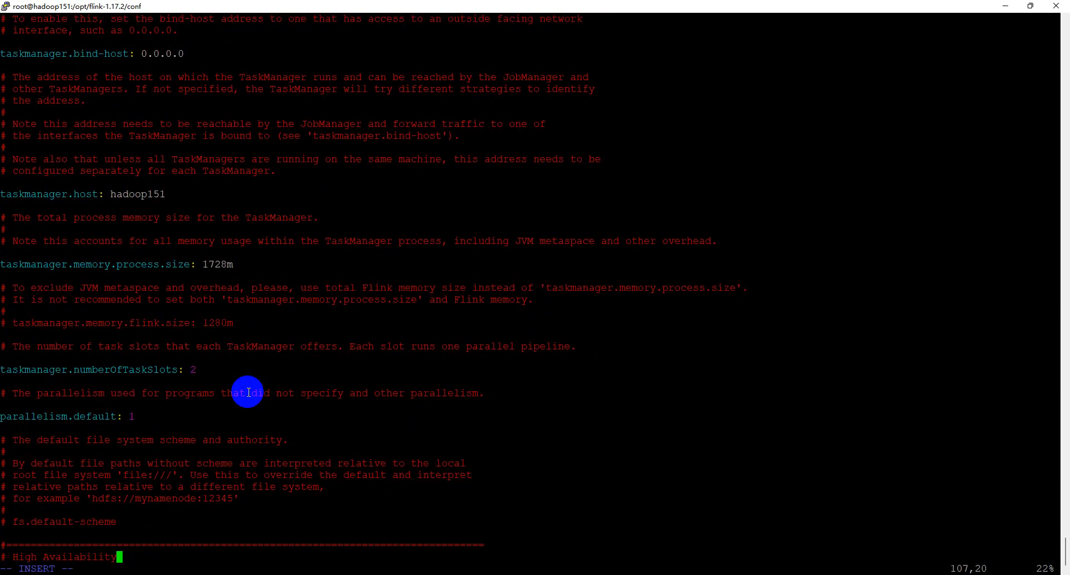
scroll("down", 3)
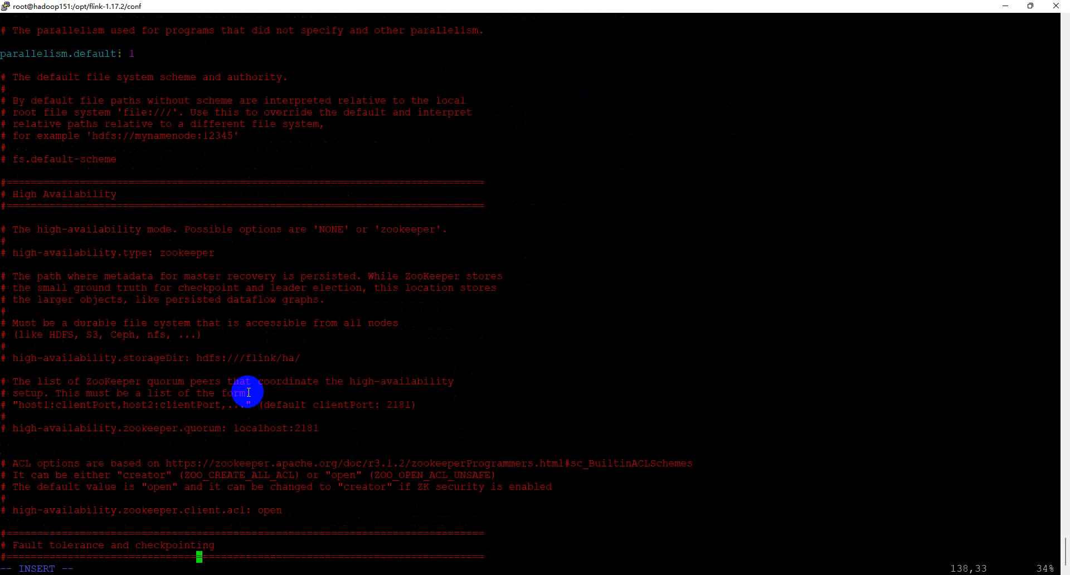
scroll("down", 3)
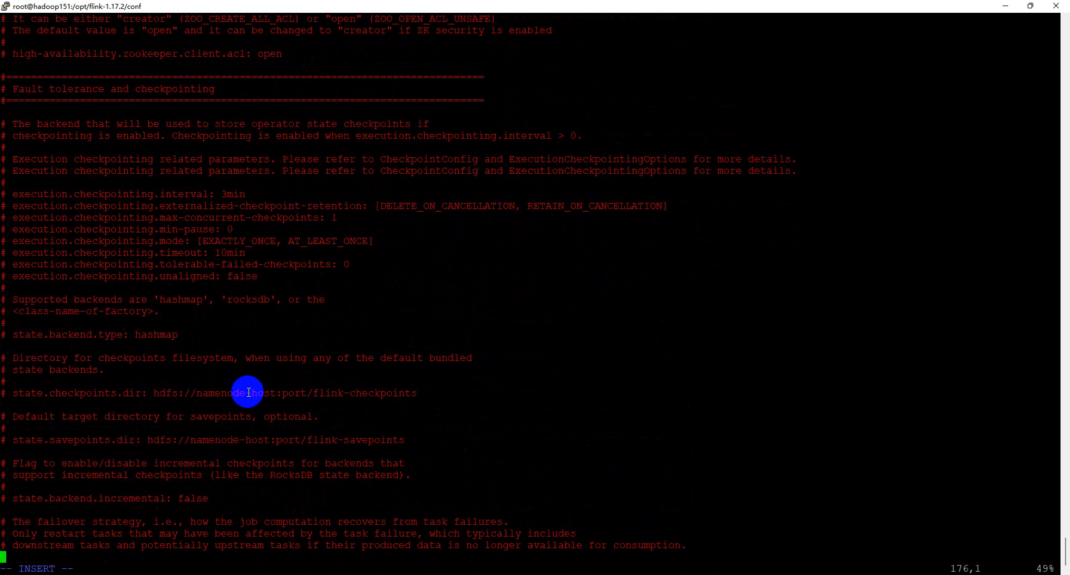
scroll("down", 3)
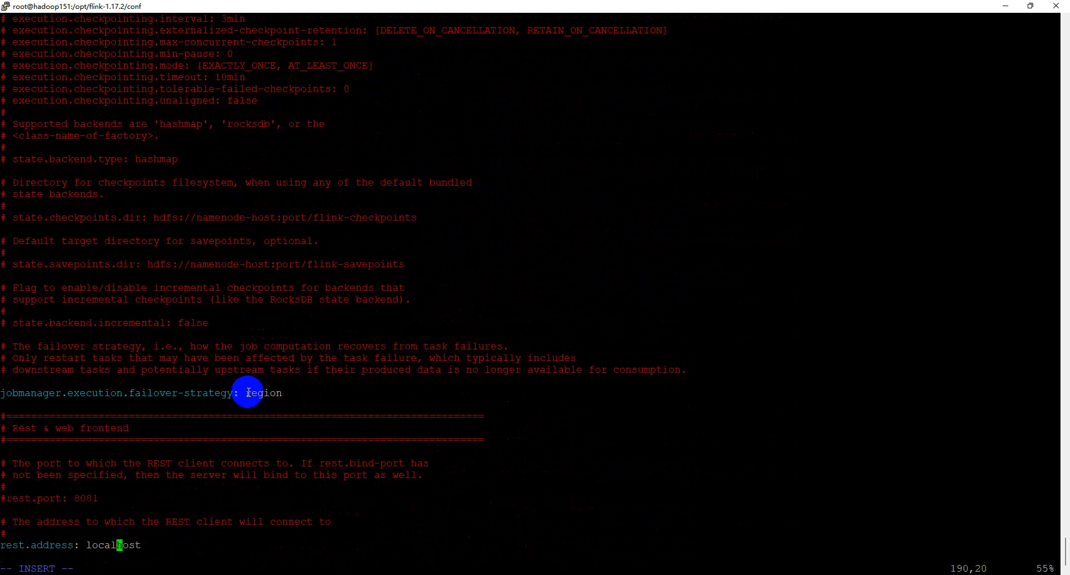
Set rest.address to hadoop151 and rest.bind-address to 0.0.0.0, then save and quit vim
type("x")
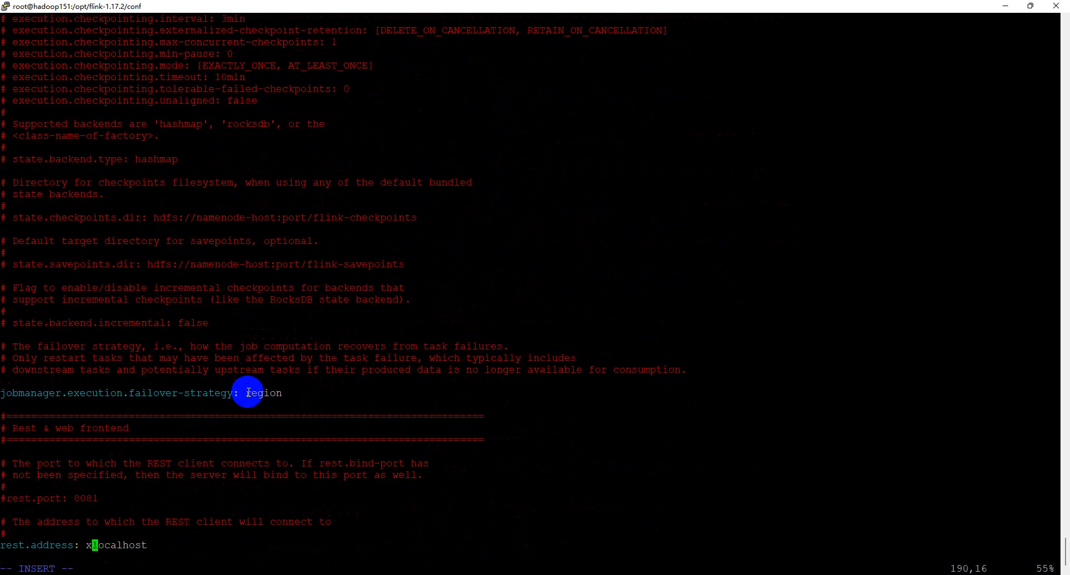
key("Backspace")
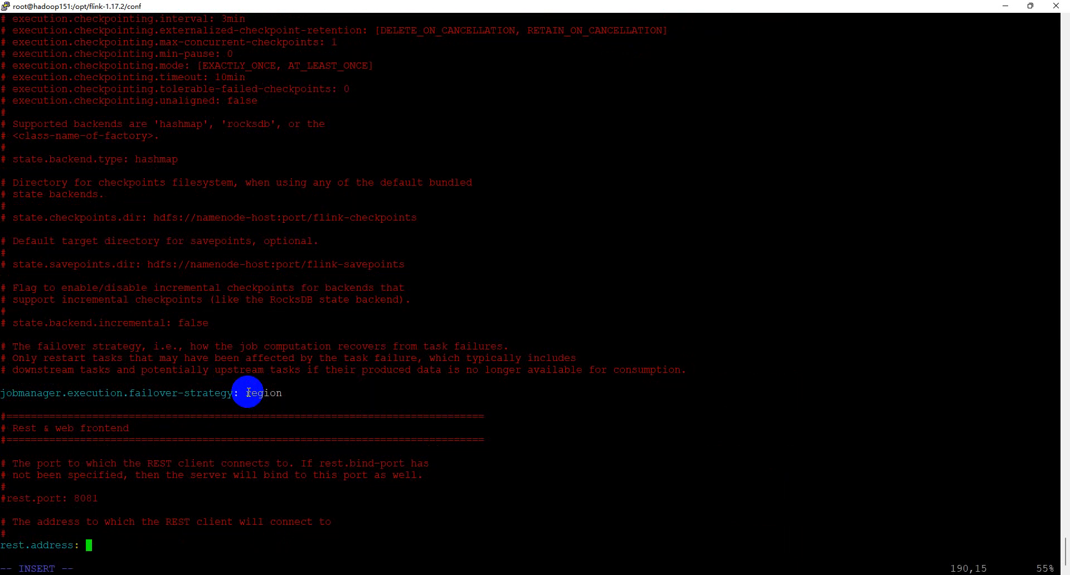
type("hadopp")
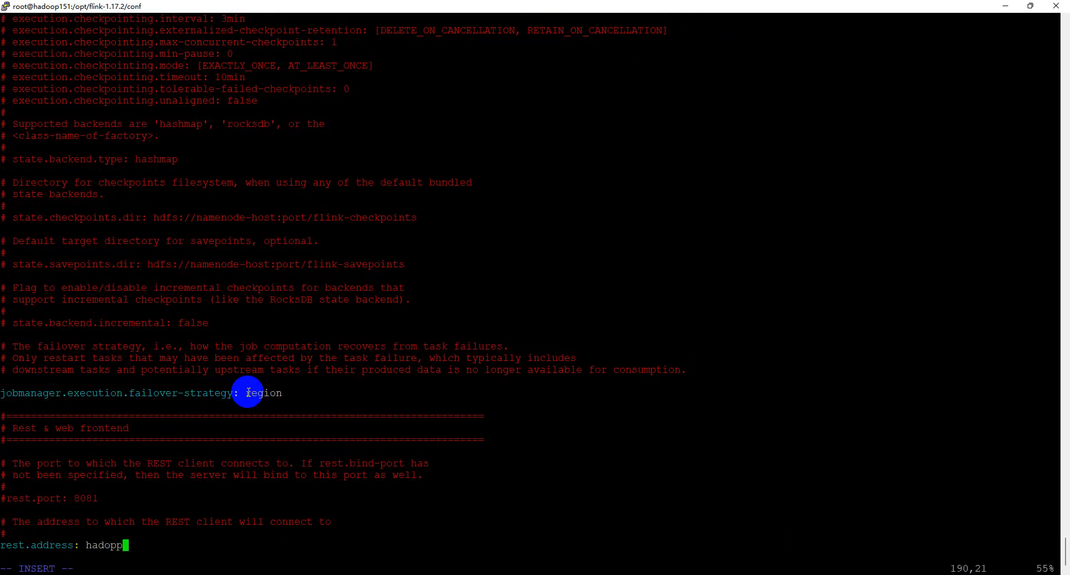
key("BackSpace")
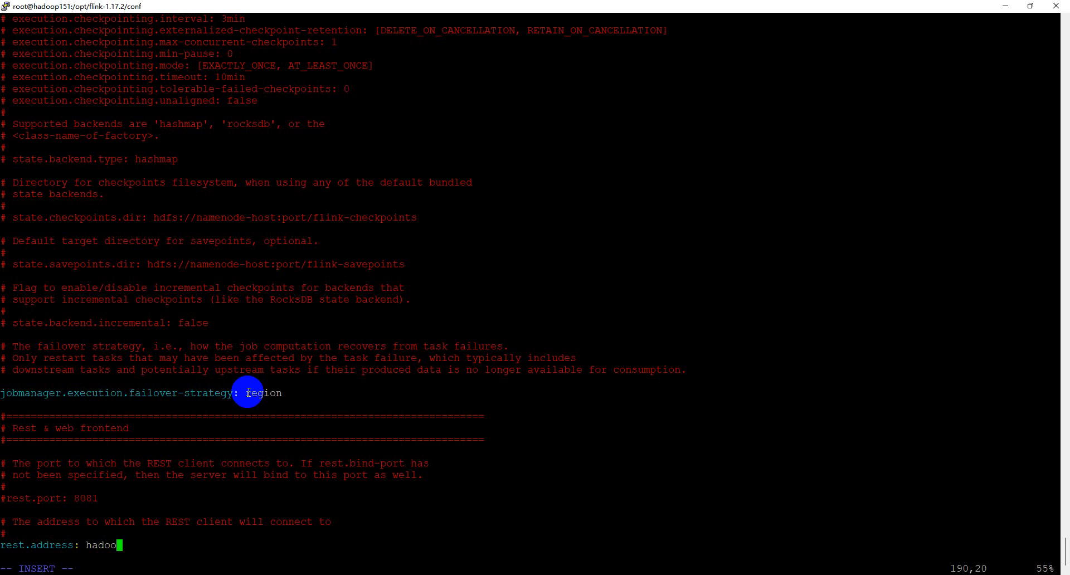
type("p151")
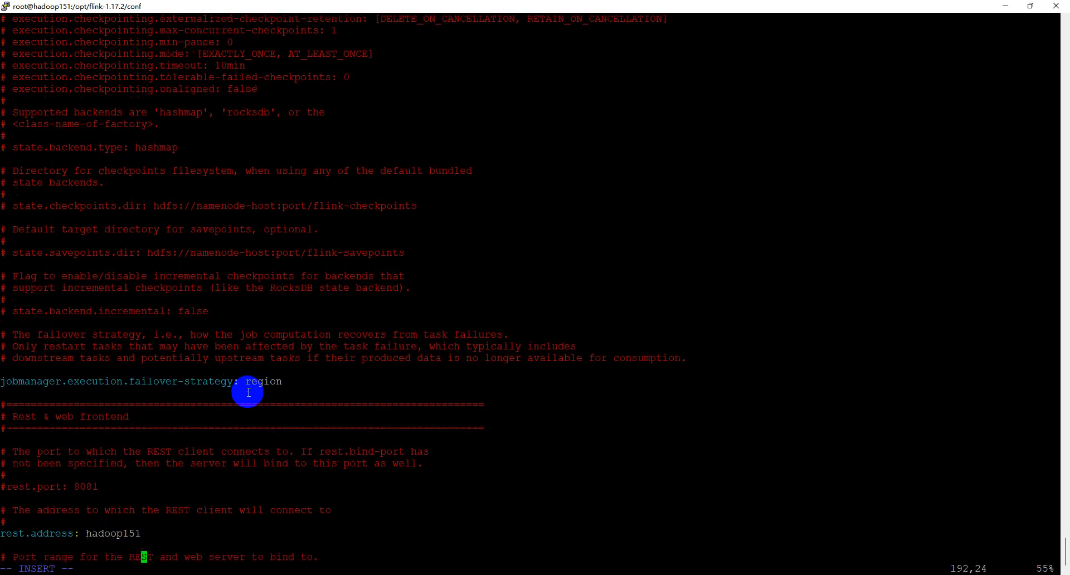
scroll("down", 3)
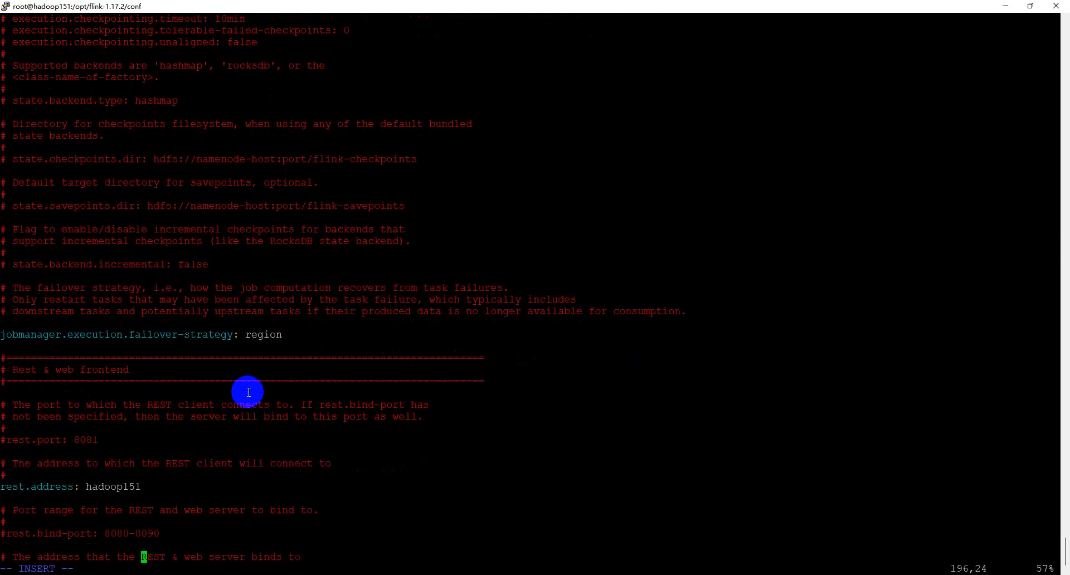
scroll("down", 3)
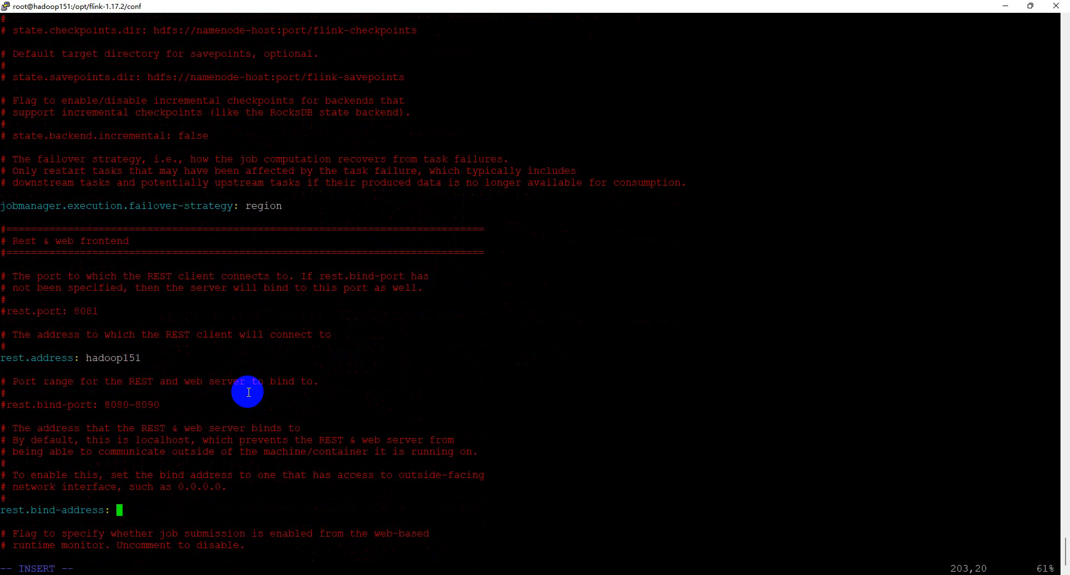
type("0.0")
type("l")
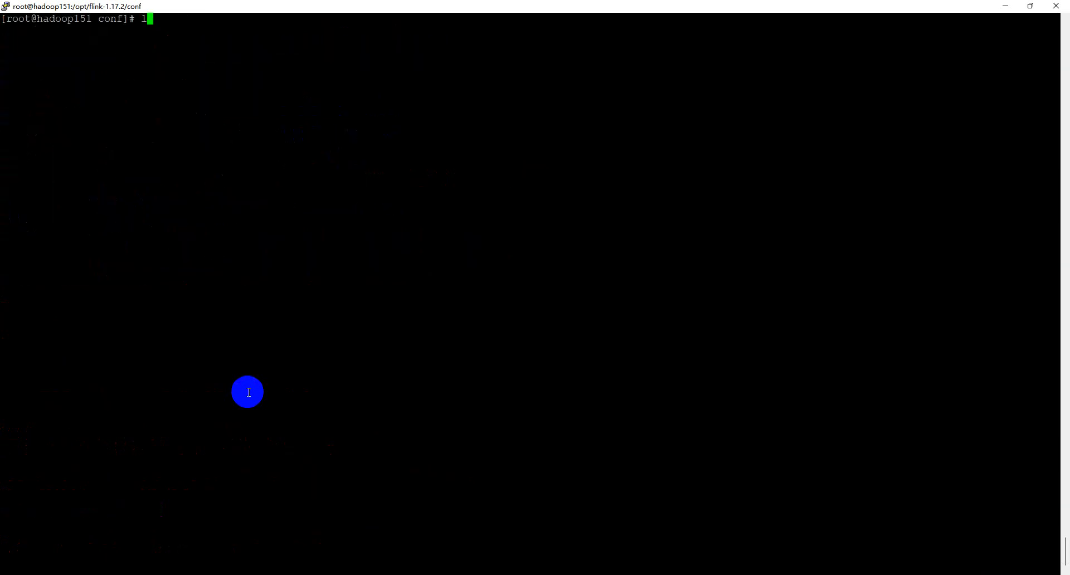
List conf and show flink-conf.yaml's active settings with cat | grep "^[^#]"
key("Return")
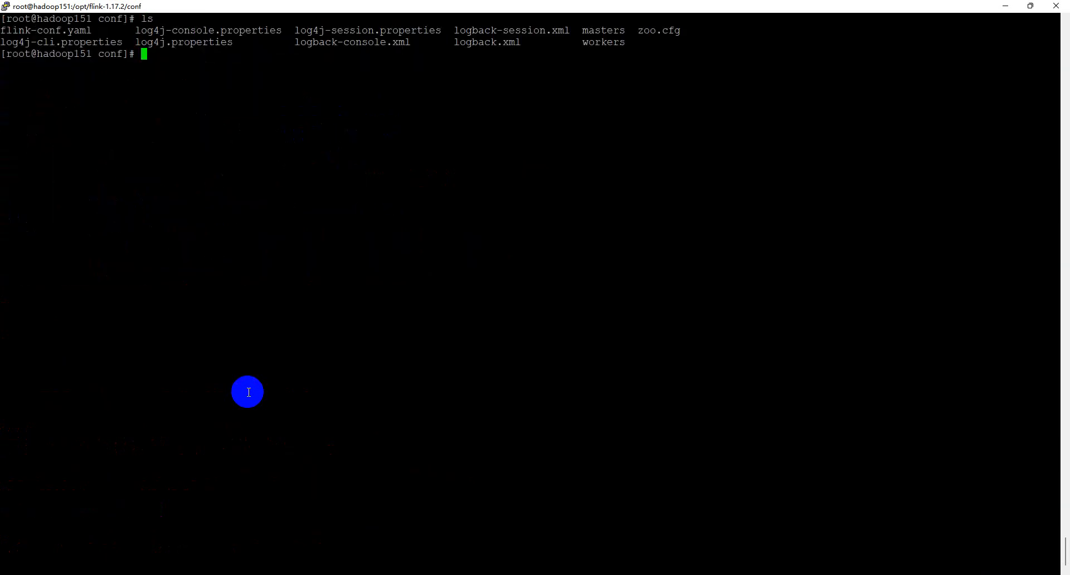
type("cat")
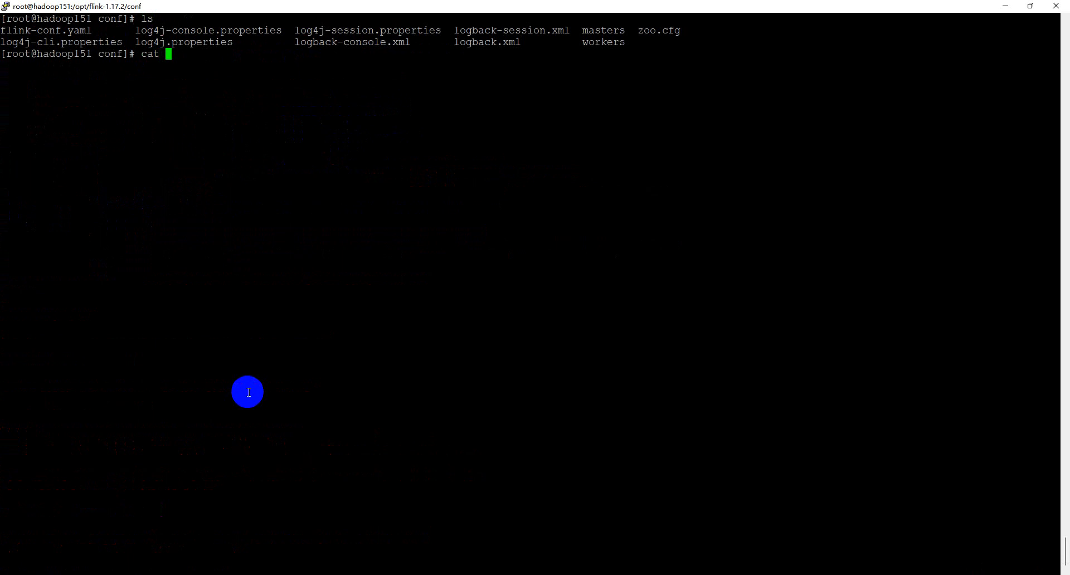
type("conf.yaml")
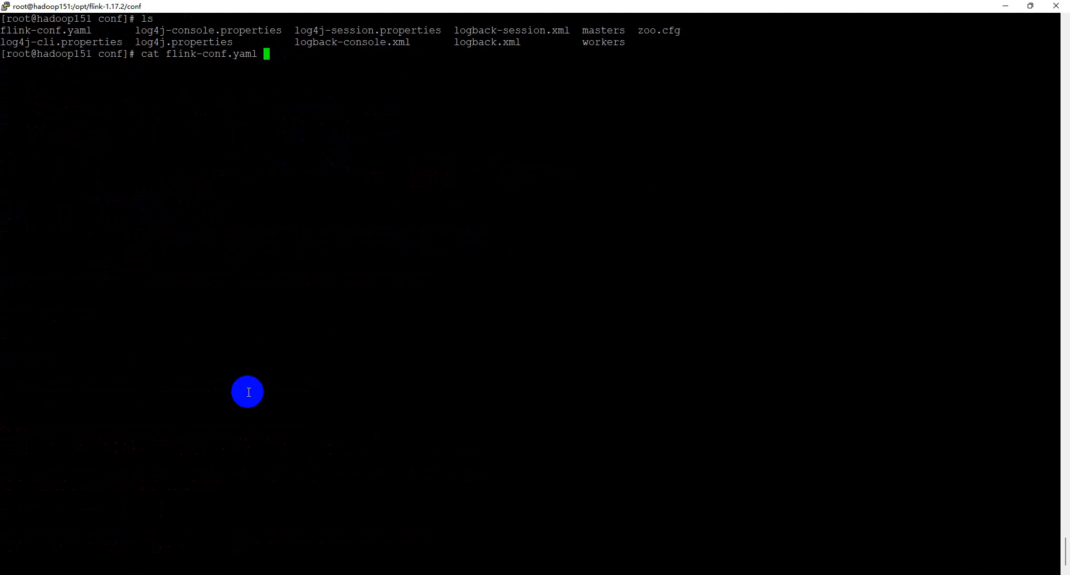
type("|g")
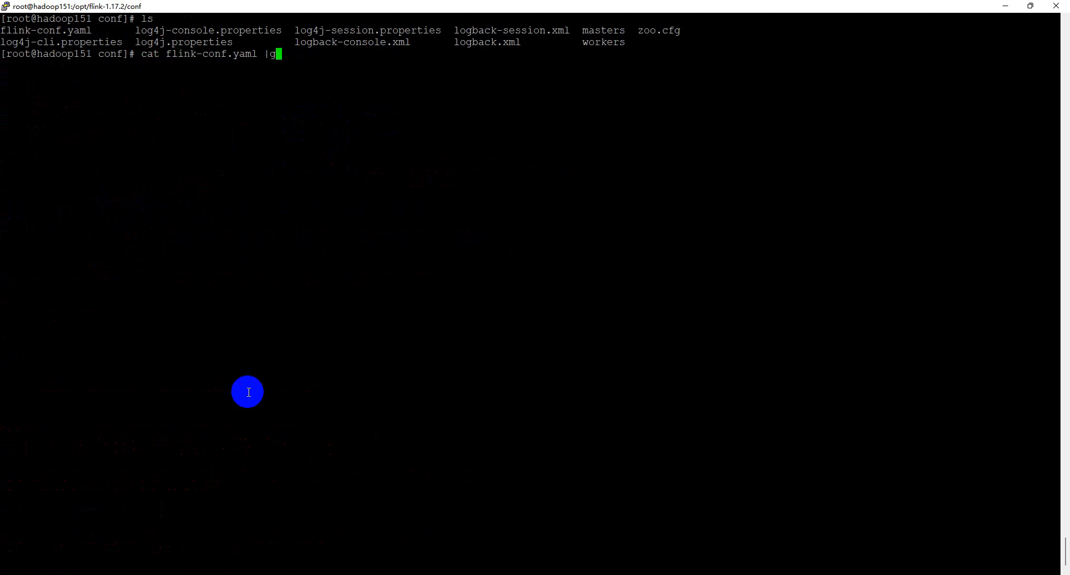
type("rep \"")
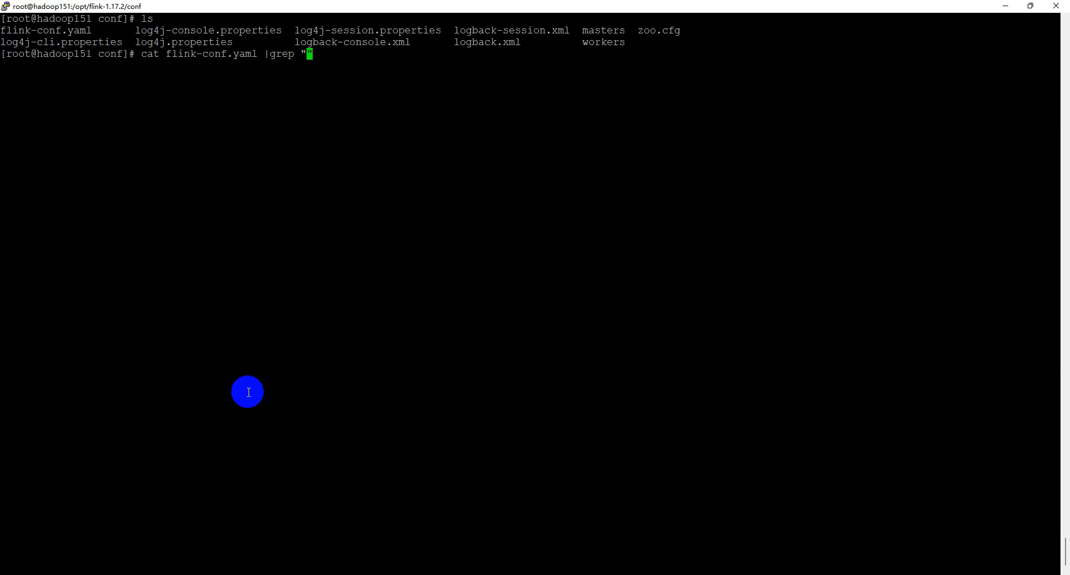
type("^")
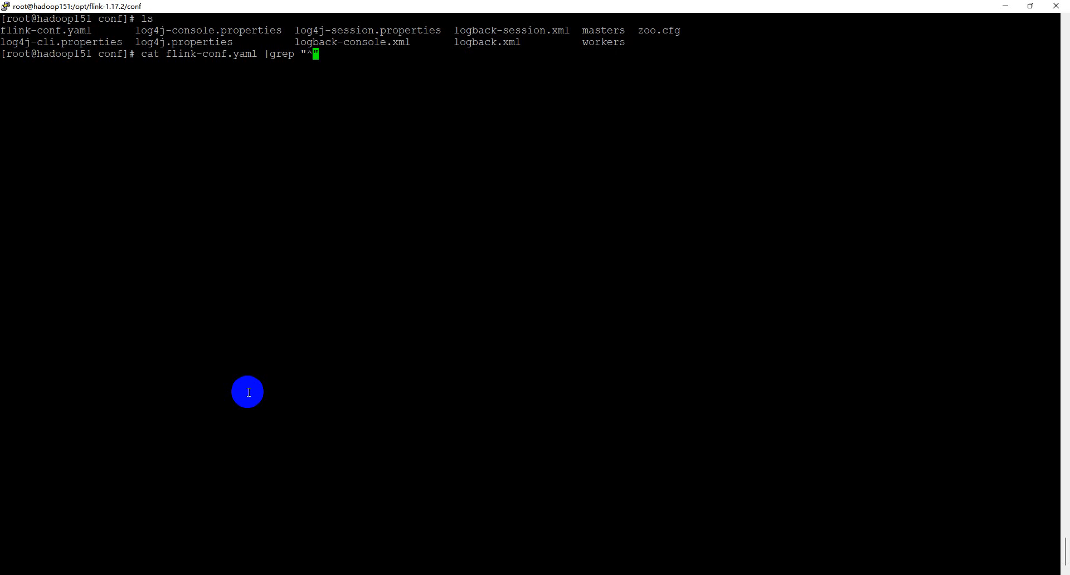
type("[^#")
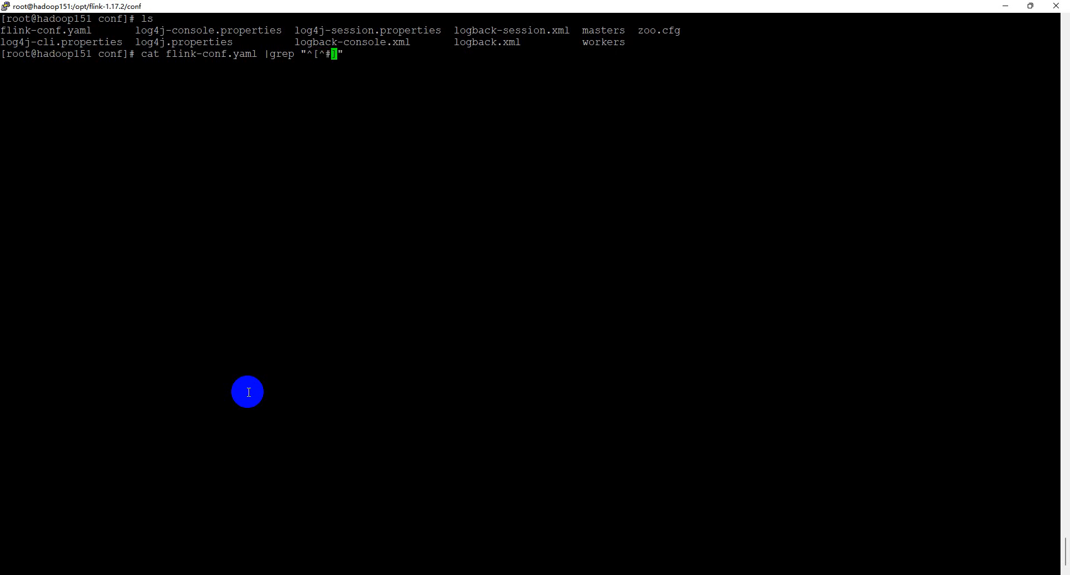
key("Return")
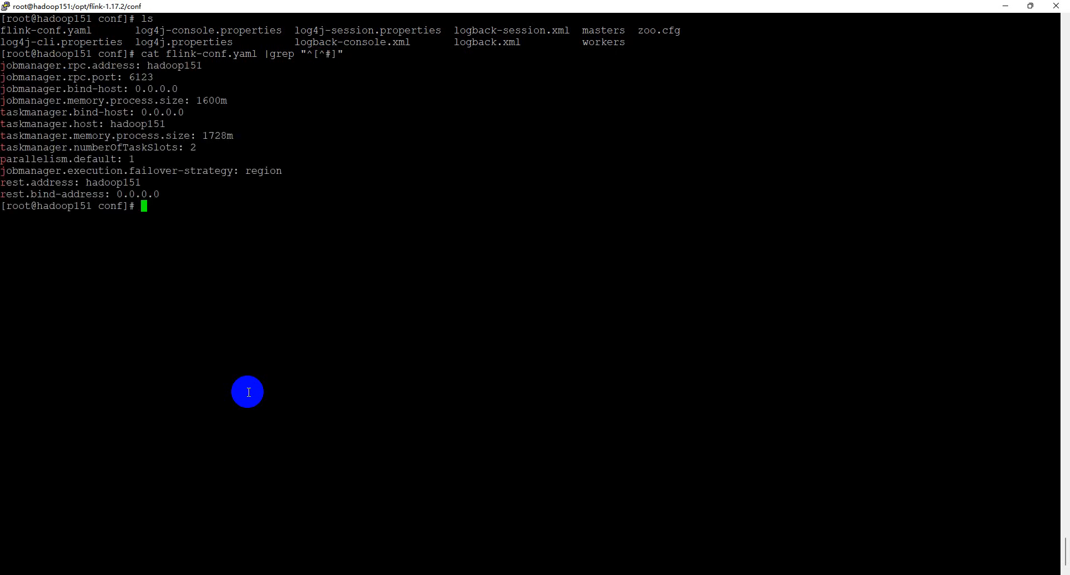
mouse_move(74, 74)
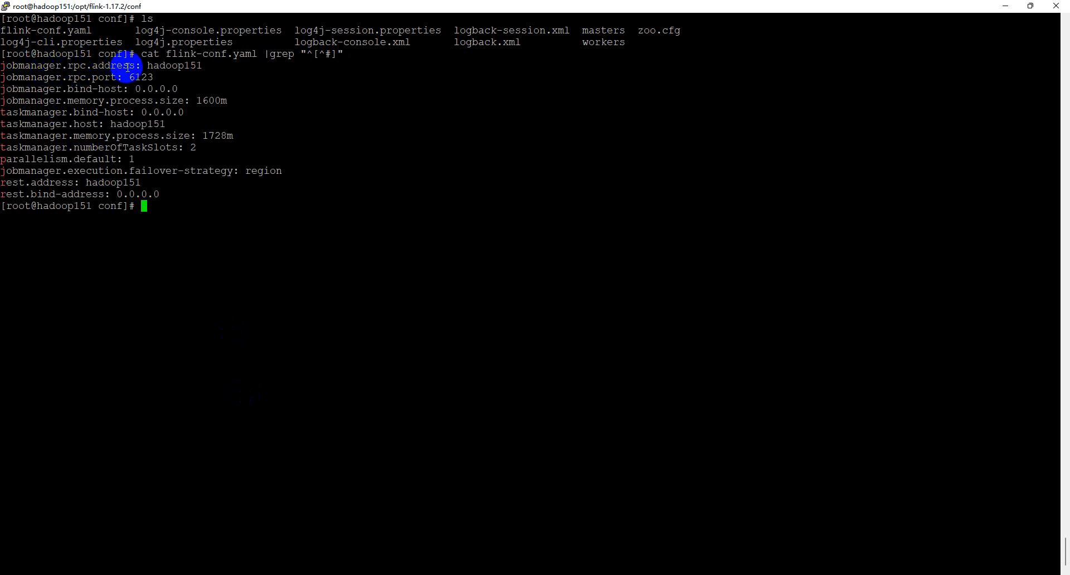
mouse_move(182, 68)
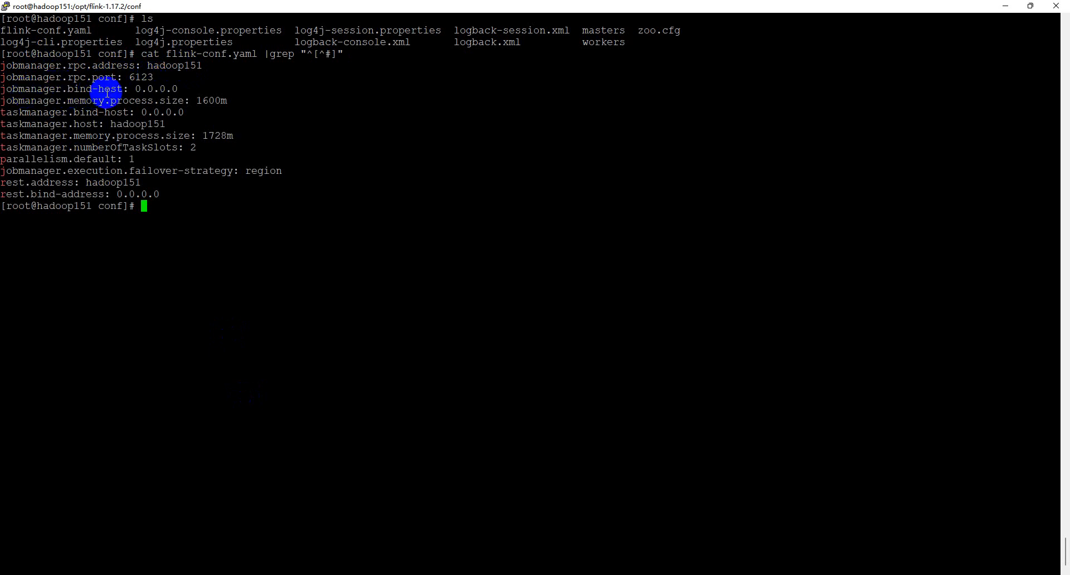
mouse_move(181, 100)
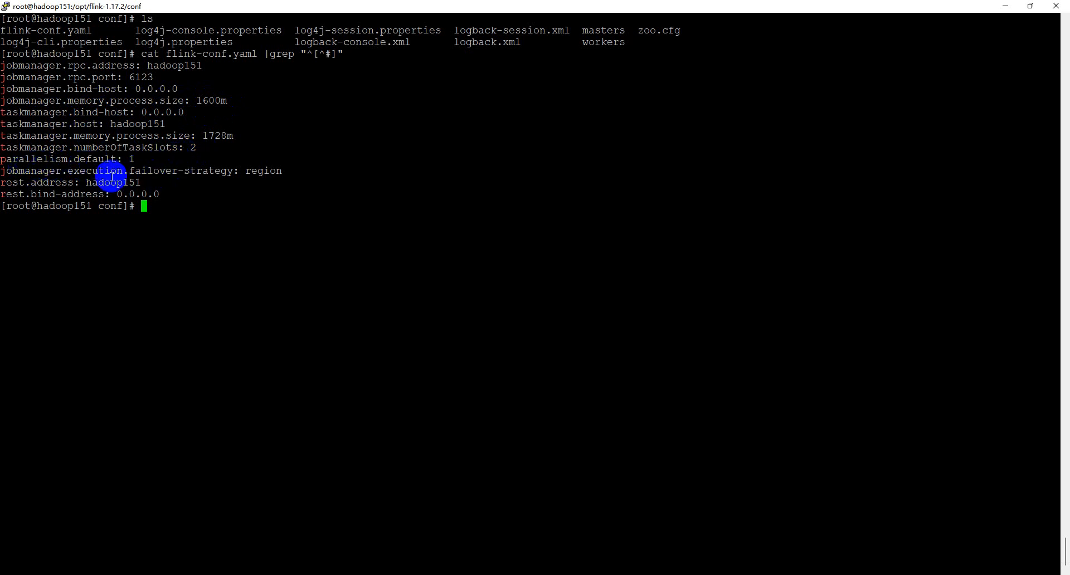
mouse_move(186, 173)
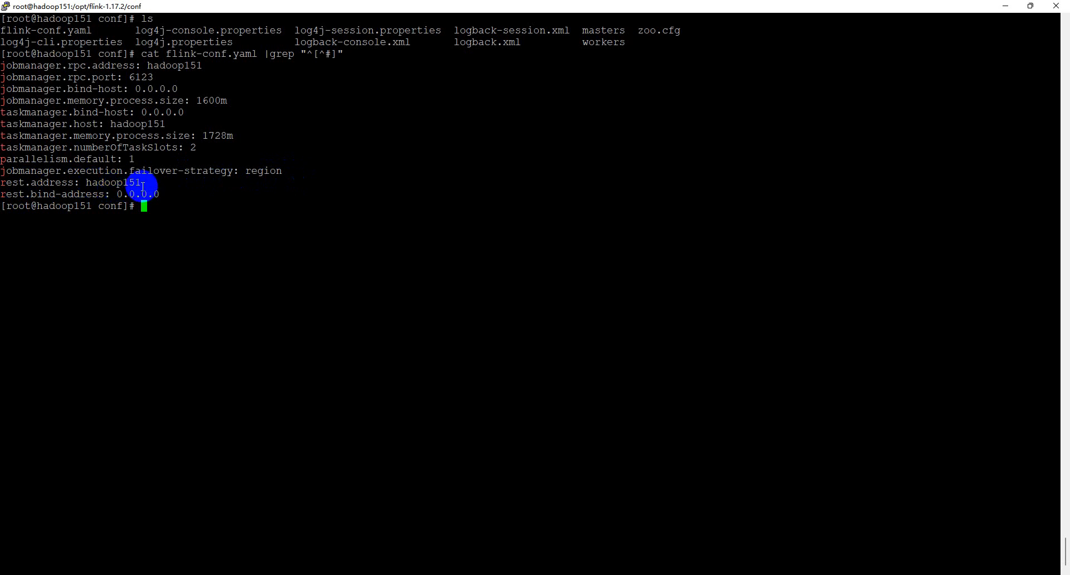
mouse_move(311, 214)
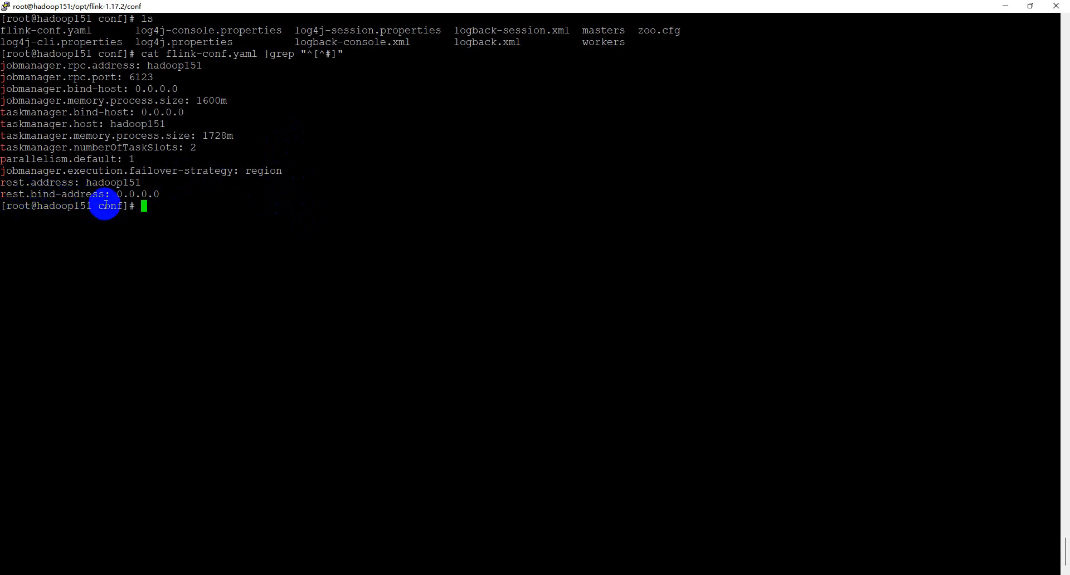
mouse_move(168, 204)
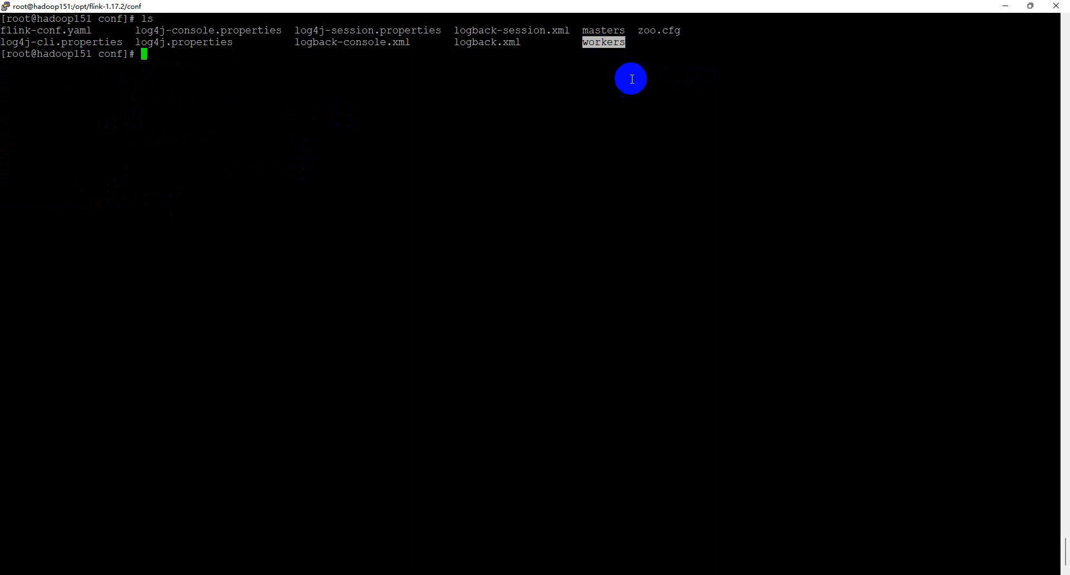
mouse_move(637, 87)
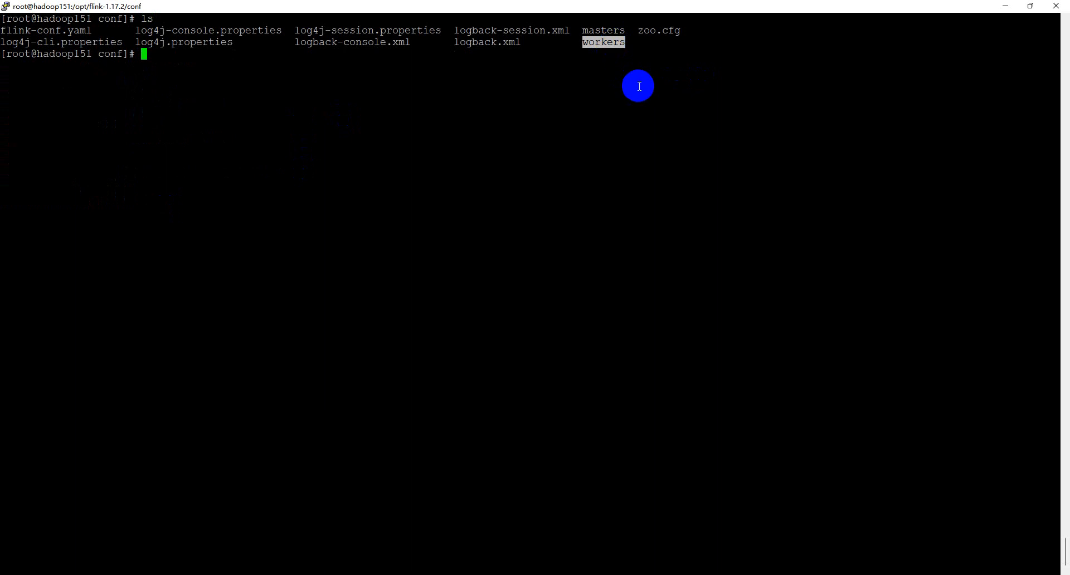
View the masters file in vim, relist conf and pick up the workers file name
type("vi")
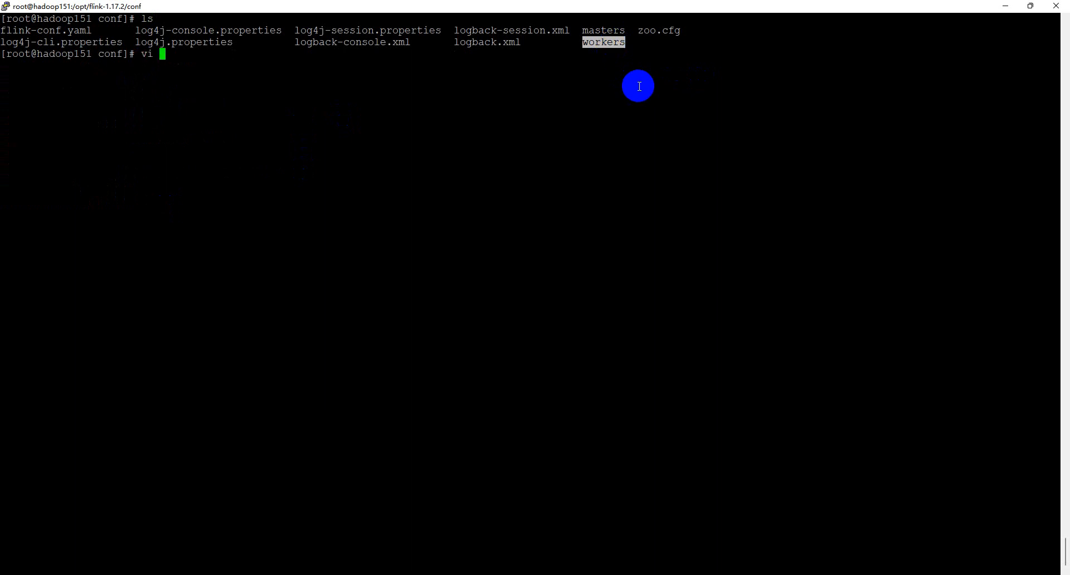
type("masters")
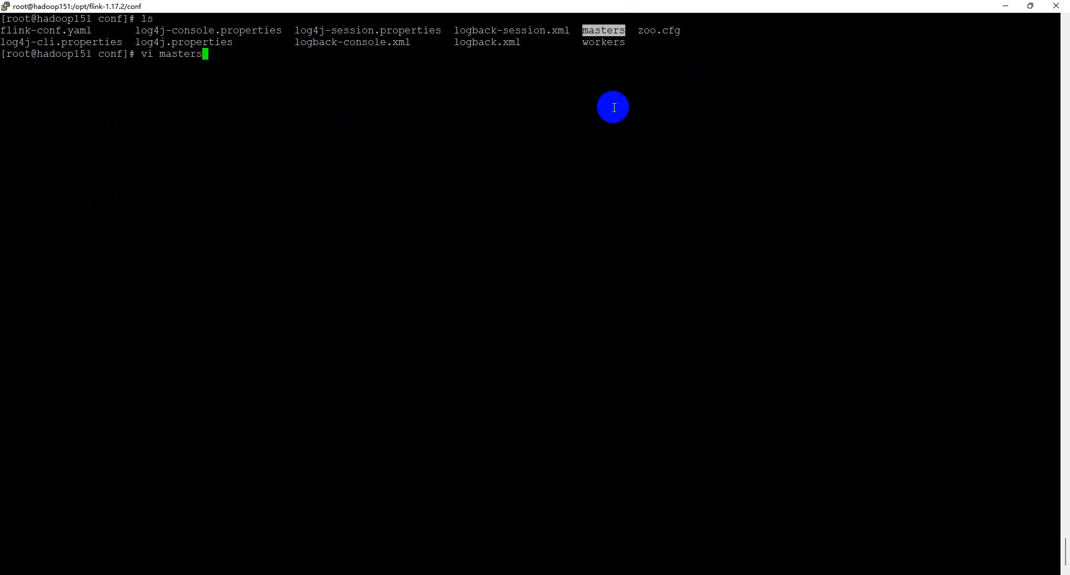
key("Return")
type("ls")
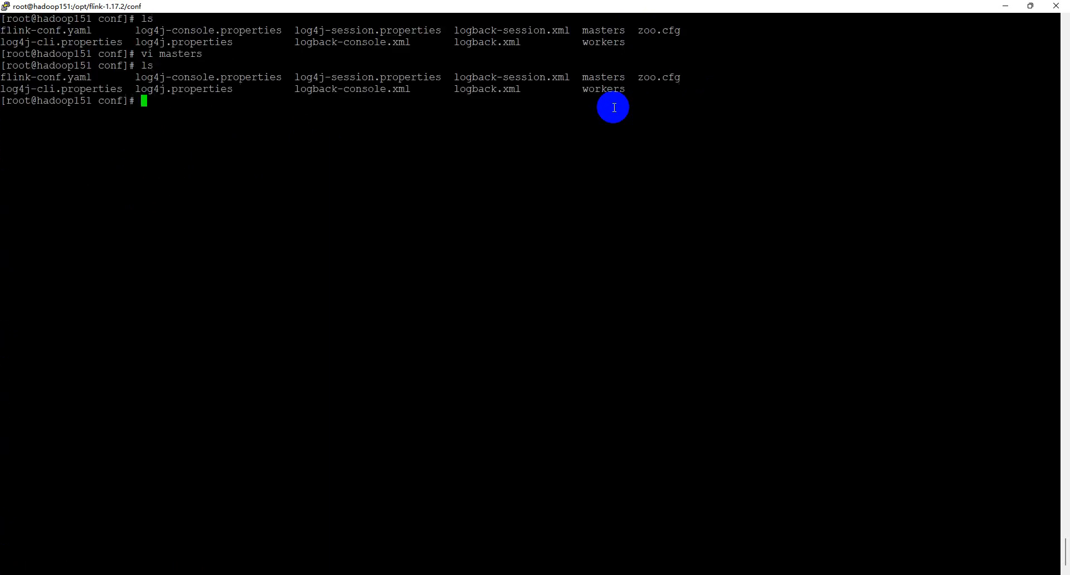
double_click(602, 89)
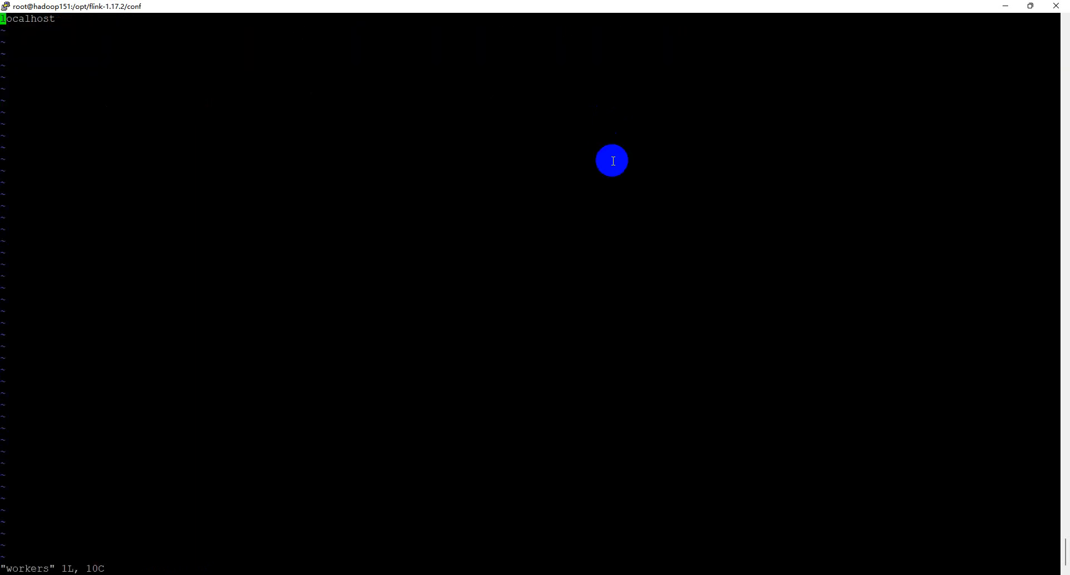
Overwrite localhost with hadoop151 and duplicate it so workers lists hadoop151 three times
key("i")
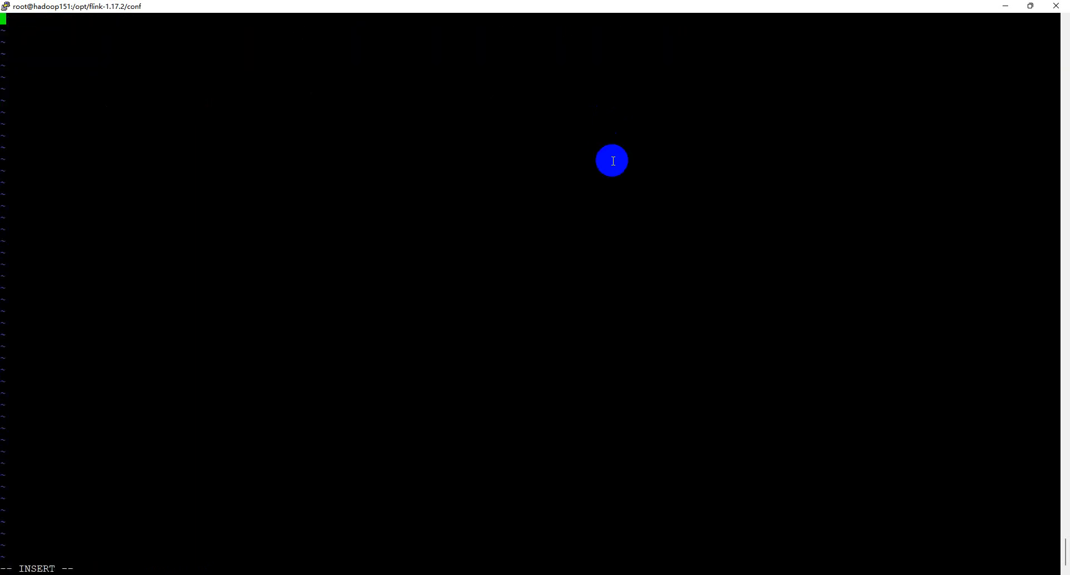
type("hadoop151")
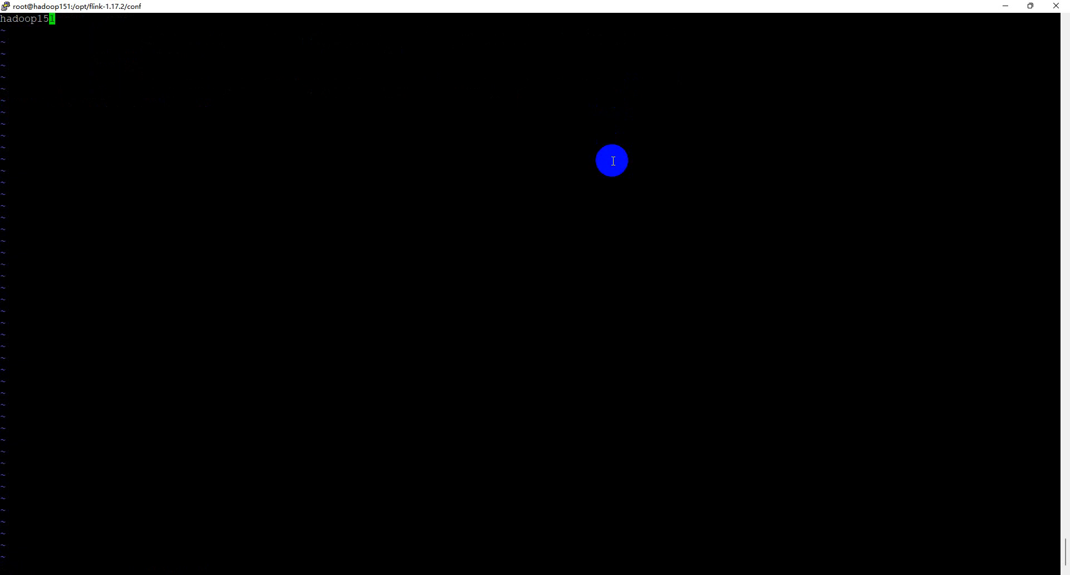
key("Return")
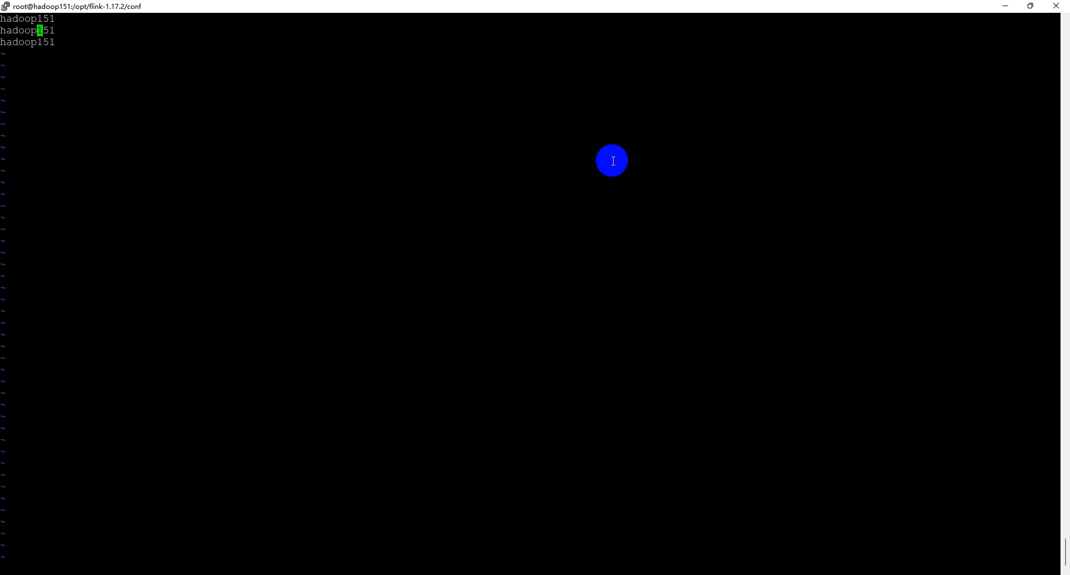
type("2")
type("cd ..")
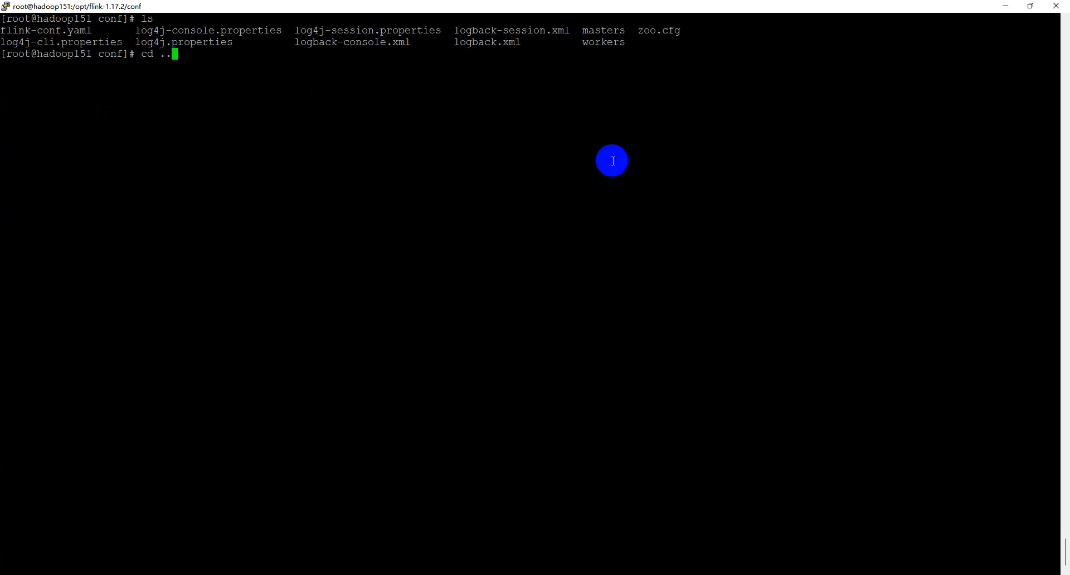
Move up from conf into flink-1.17.2 and list its bin, conf, lib and log folders
key("Return")
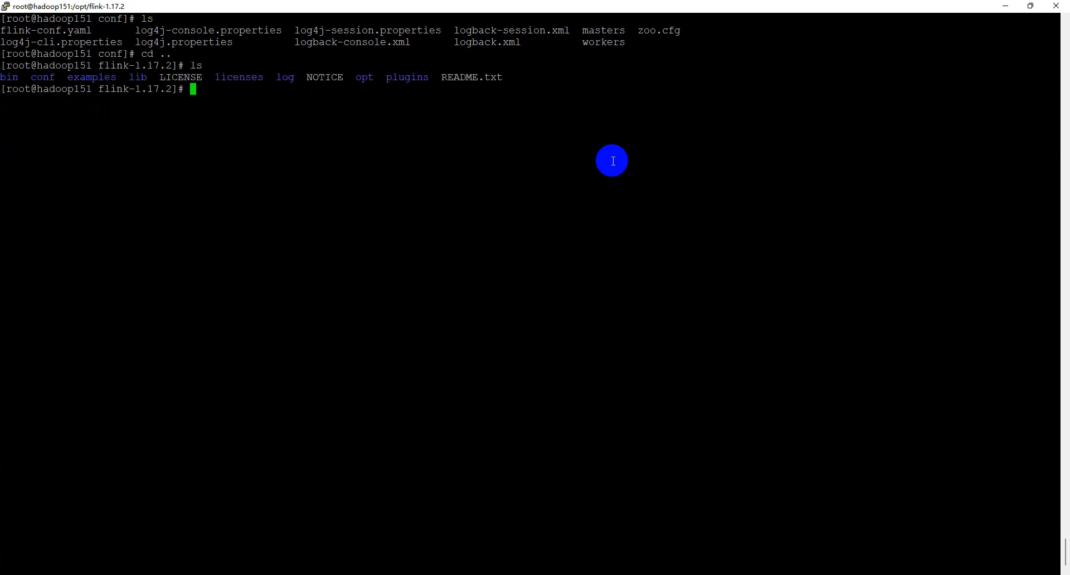